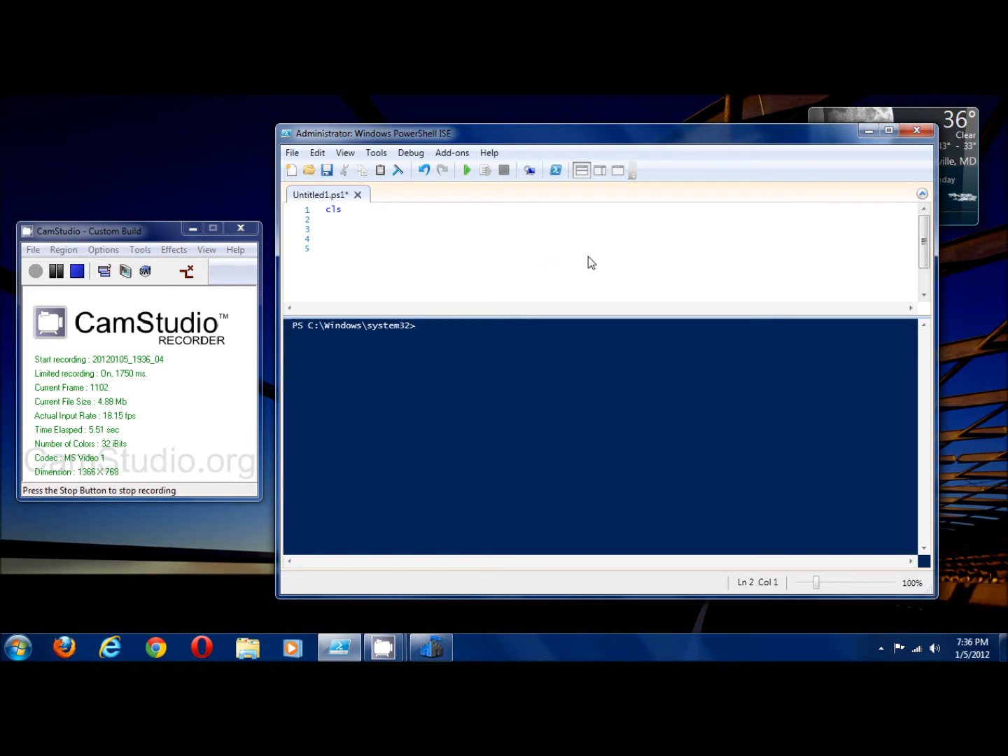
Add Get-Help on line 2 below cls and run the script to print the help overview.
{"action": "type", "text": "get"}
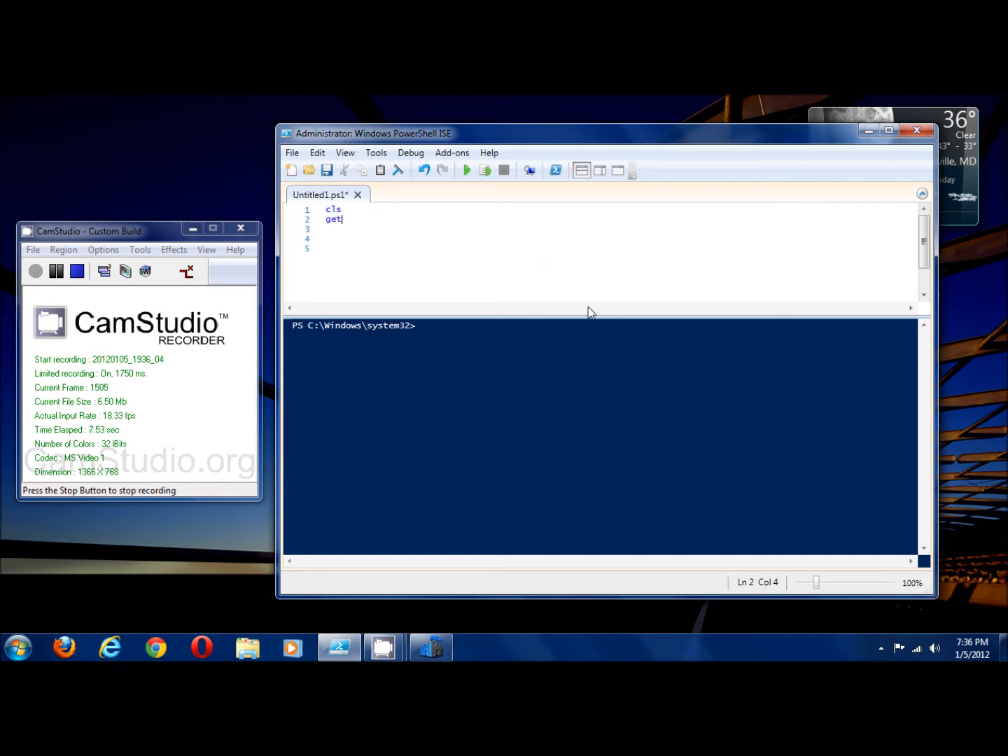
{"action": "type", "text": "-Help"}
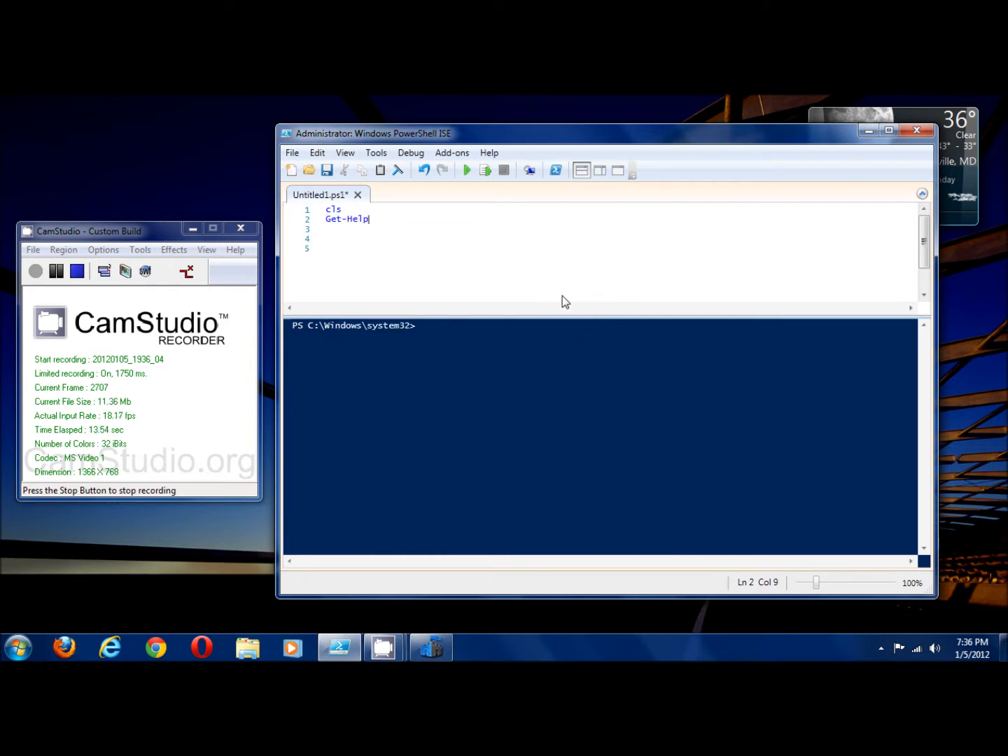
{"action": "mouse_move", "coordinate": [520, 265]}
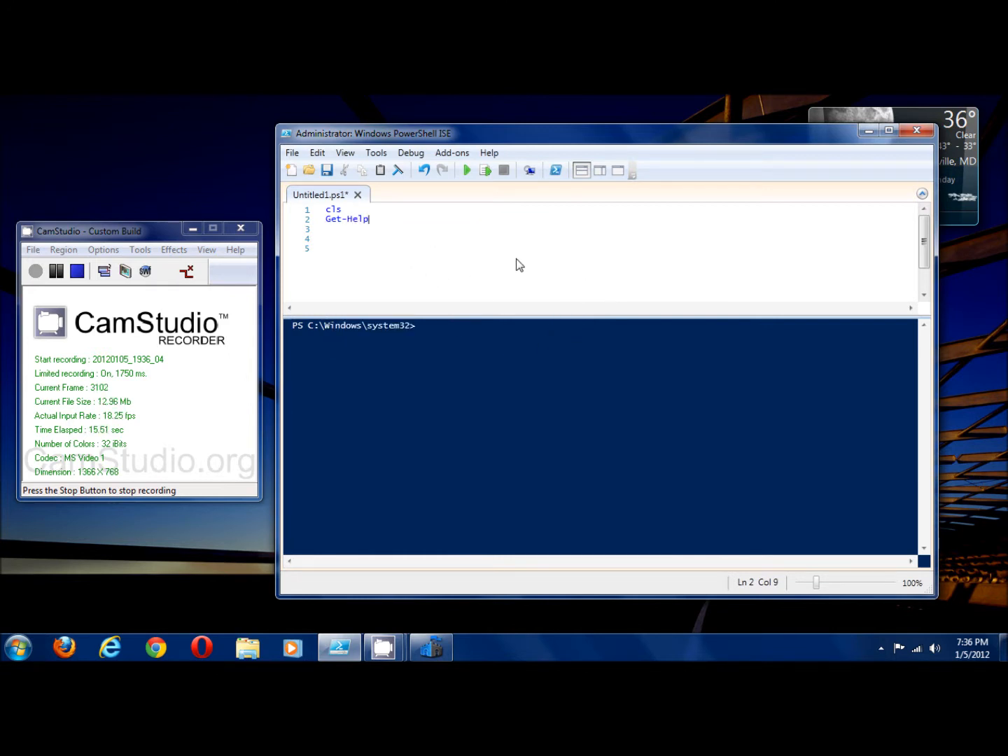
{"action": "mouse_move", "coordinate": [476, 226]}
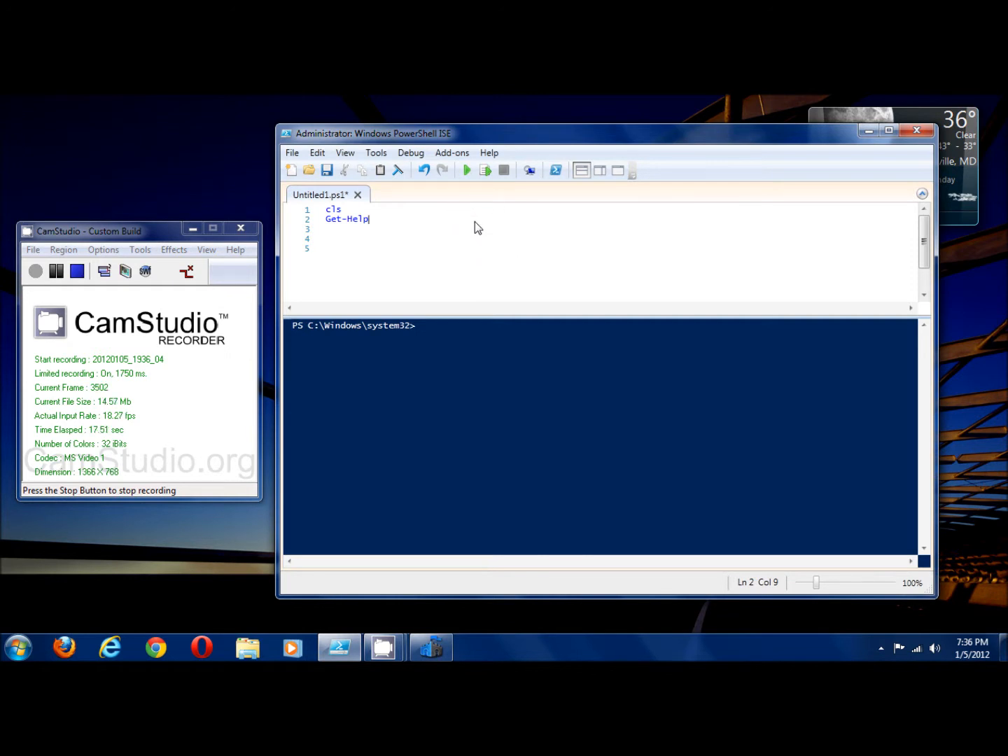
{"action": "left_click", "coordinate": [466, 170]}
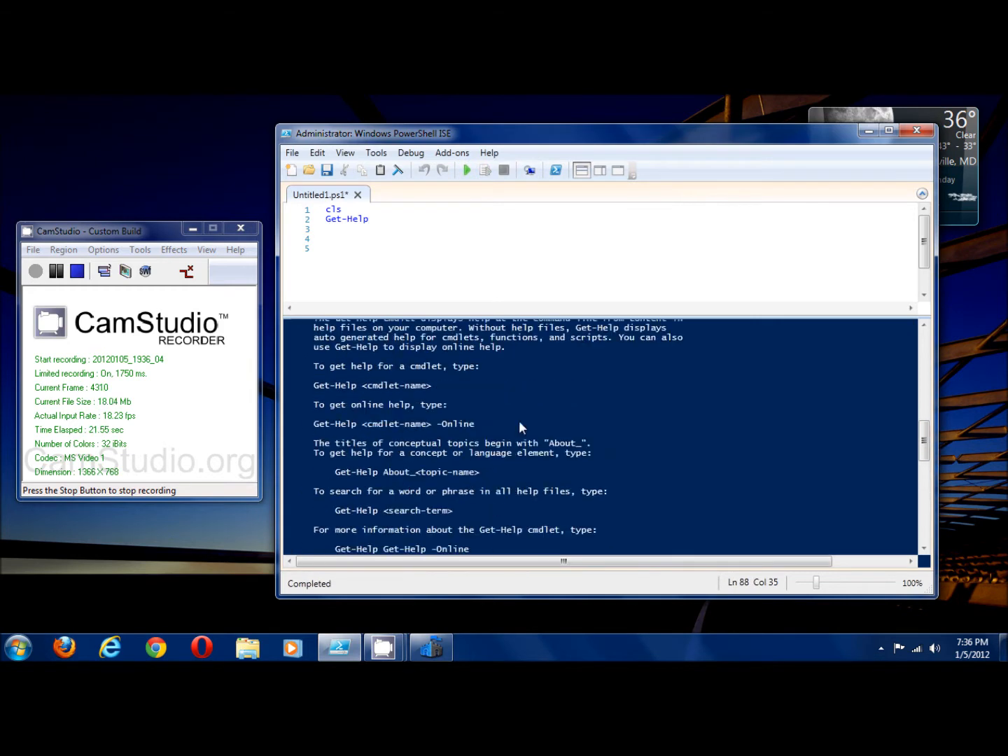
{"action": "scroll", "scroll_direction": "down", "scroll_amount": 3}
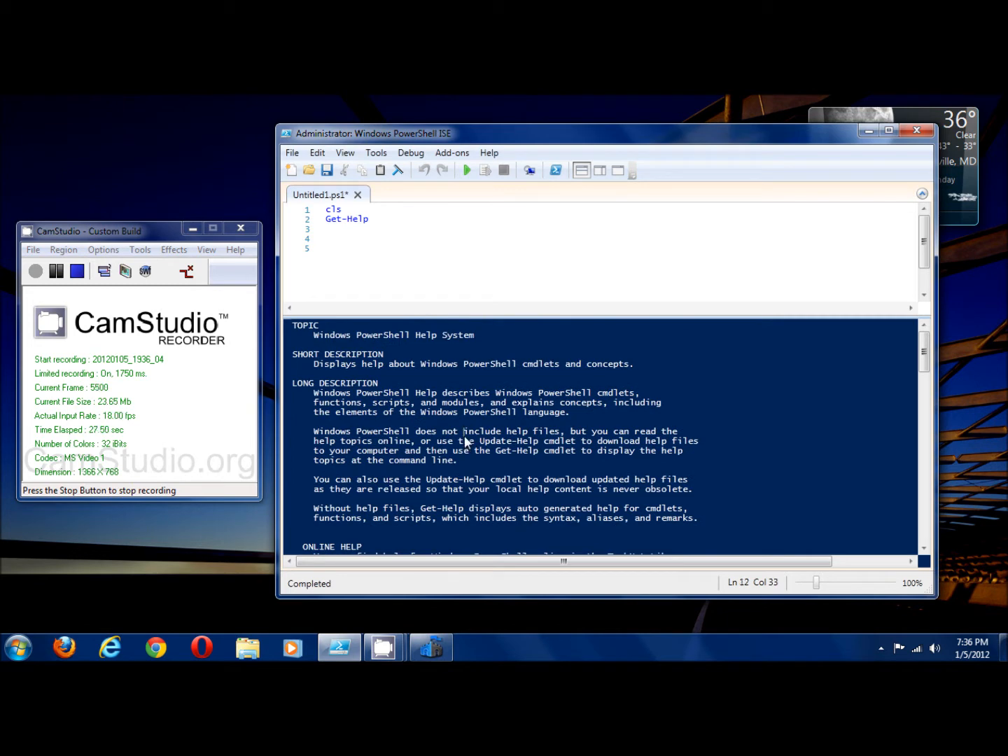
{"action": "scroll", "scroll_direction": "down", "scroll_amount": 3}
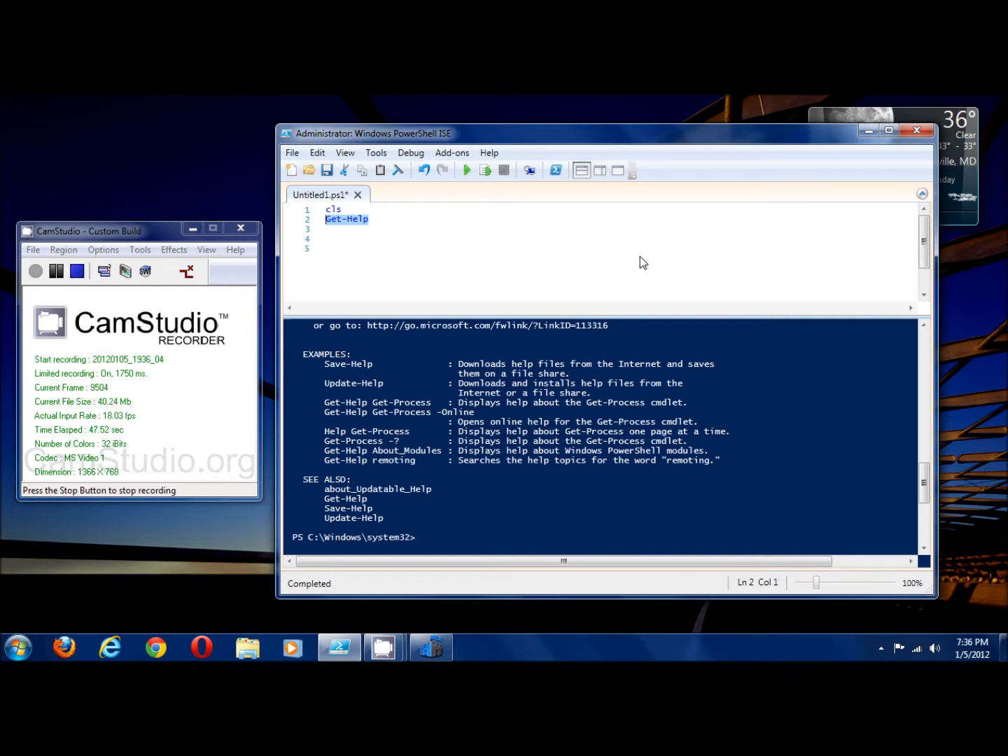
Run the script with Update-Help on line 2, then restore the line to Get-Help.
{"action": "type", "text": "update-"}
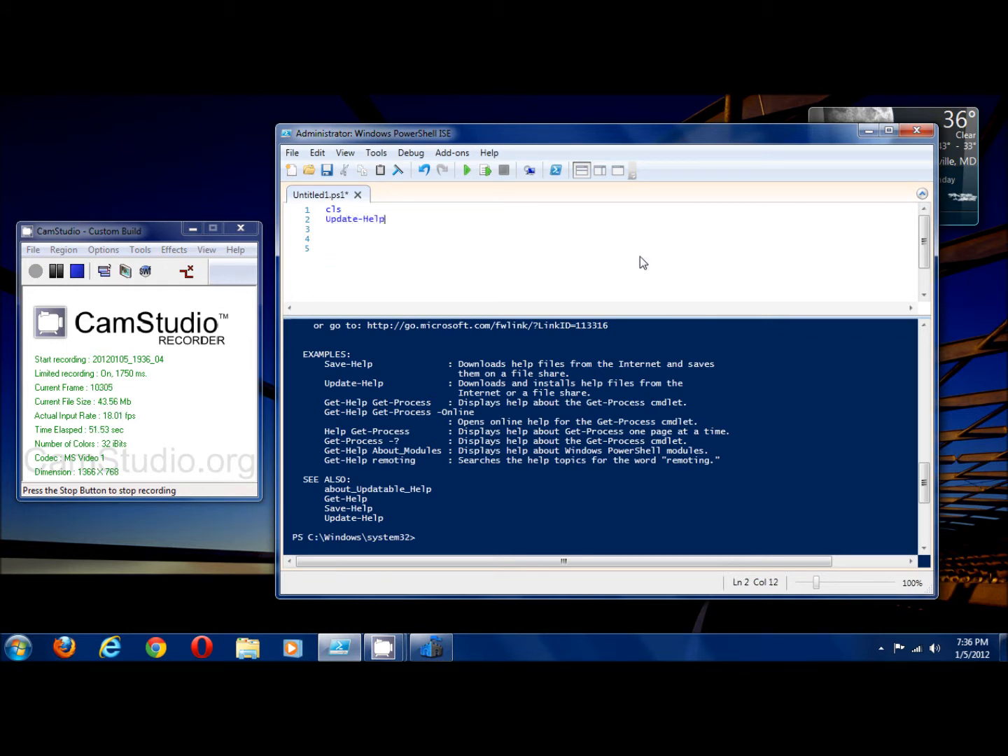
{"action": "left_click", "coordinate": [466, 170]}
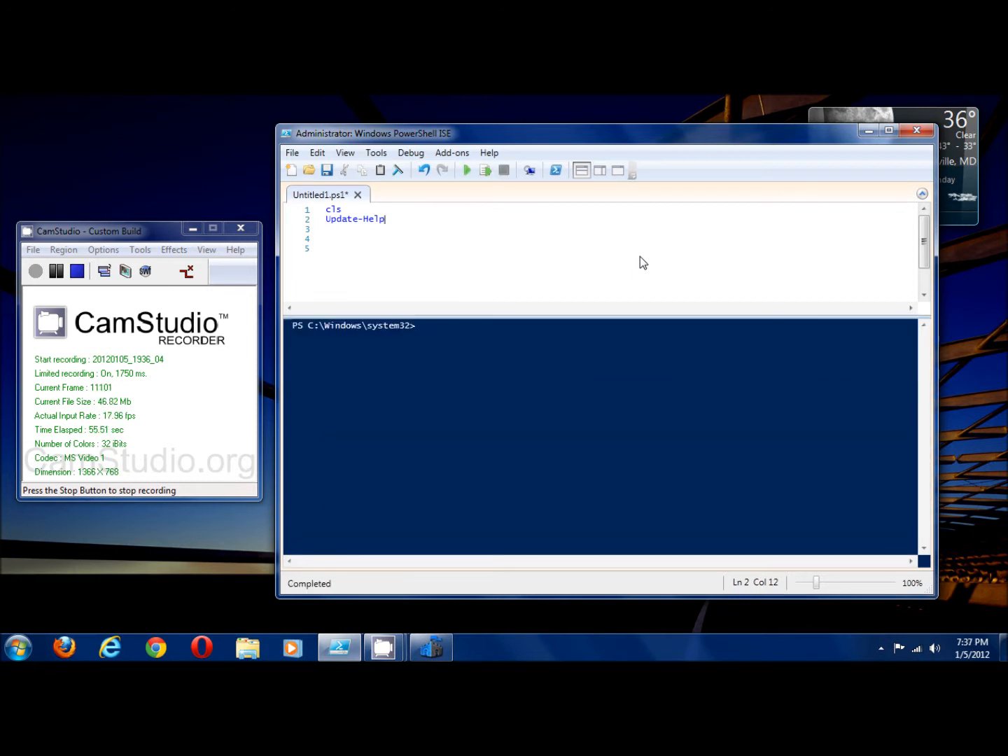
{"action": "mouse_move", "coordinate": [565, 261]}
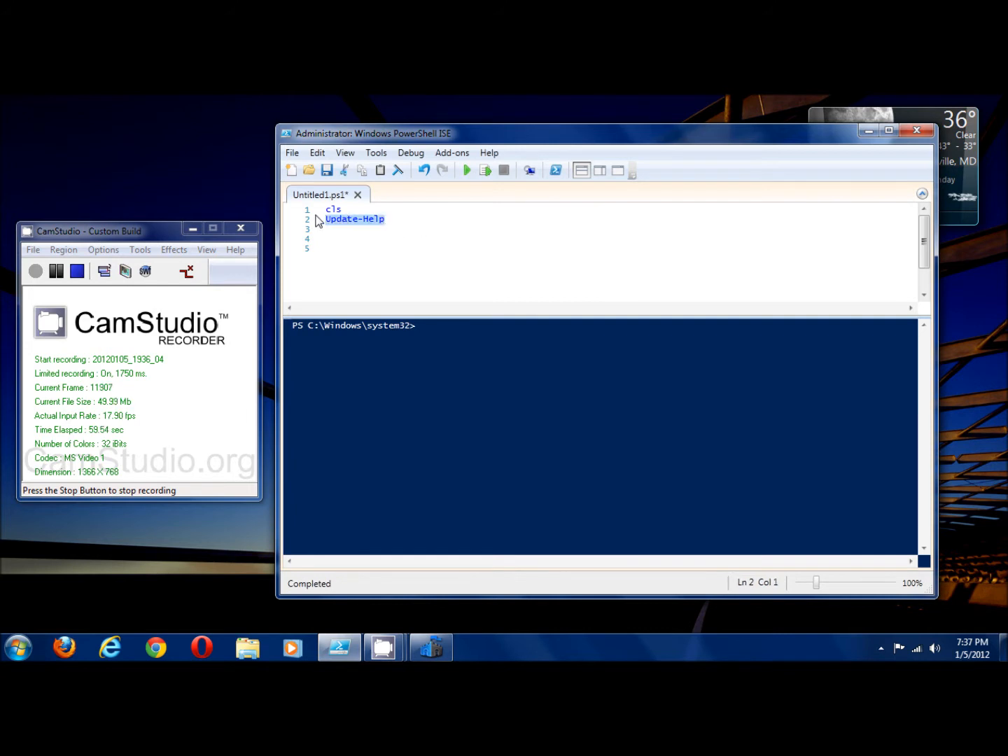
{"action": "mouse_move", "coordinate": [505, 203]}
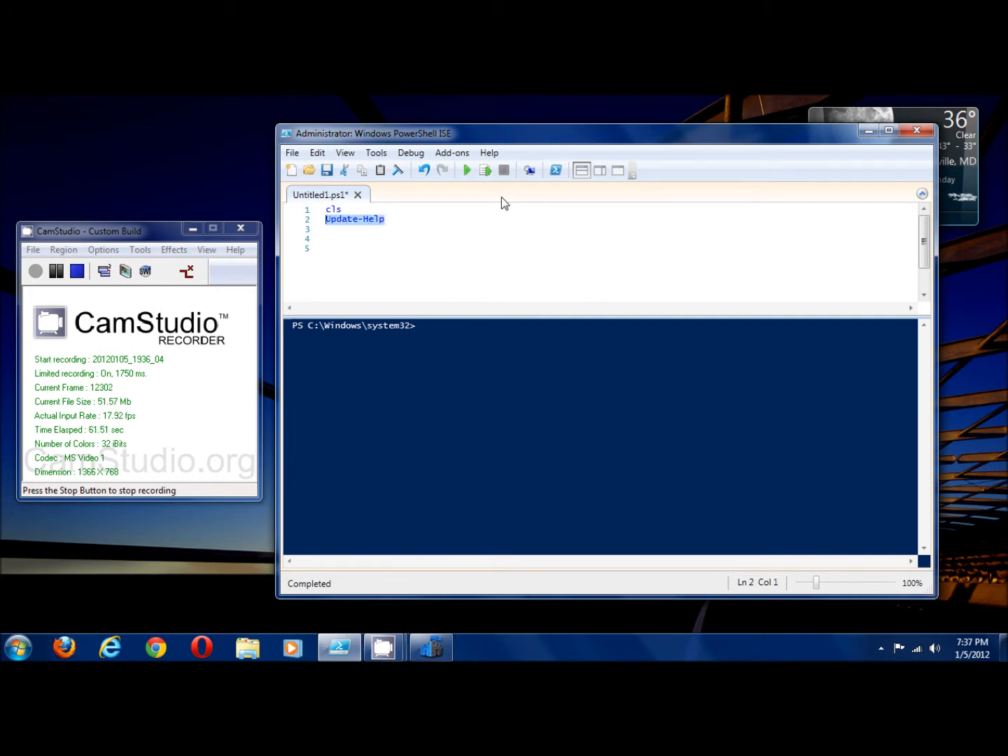
{"action": "type", "text": "get"}
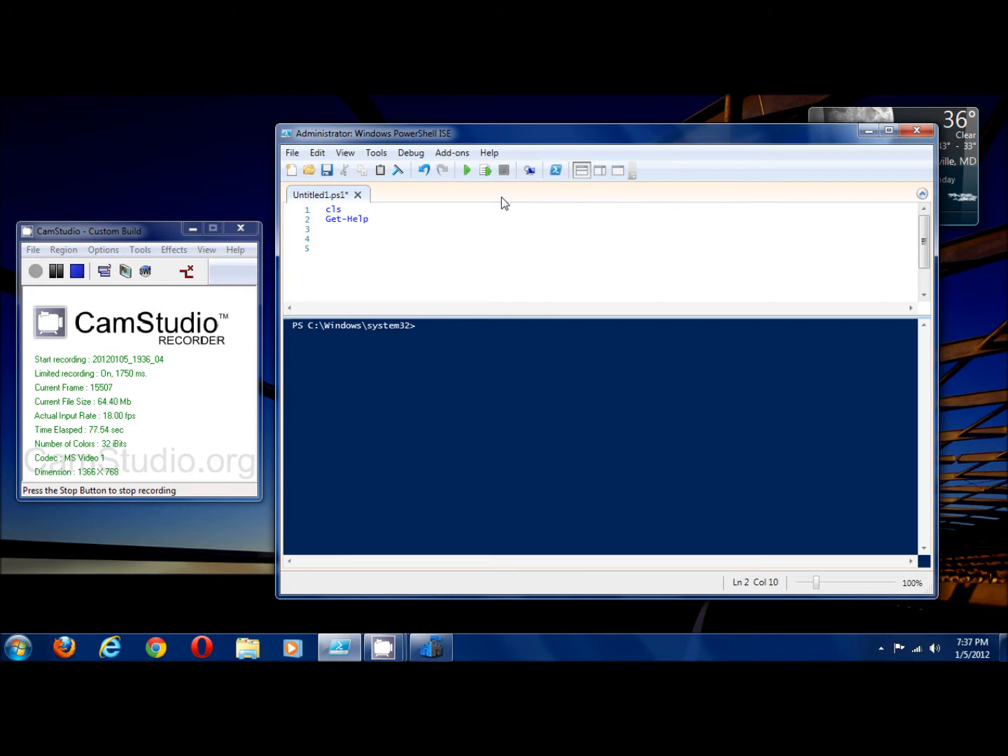
Run Get-Help Get-Content, completing the name from IntelliSense, and read through its help.
{"action": "type", "text": "get-con"}
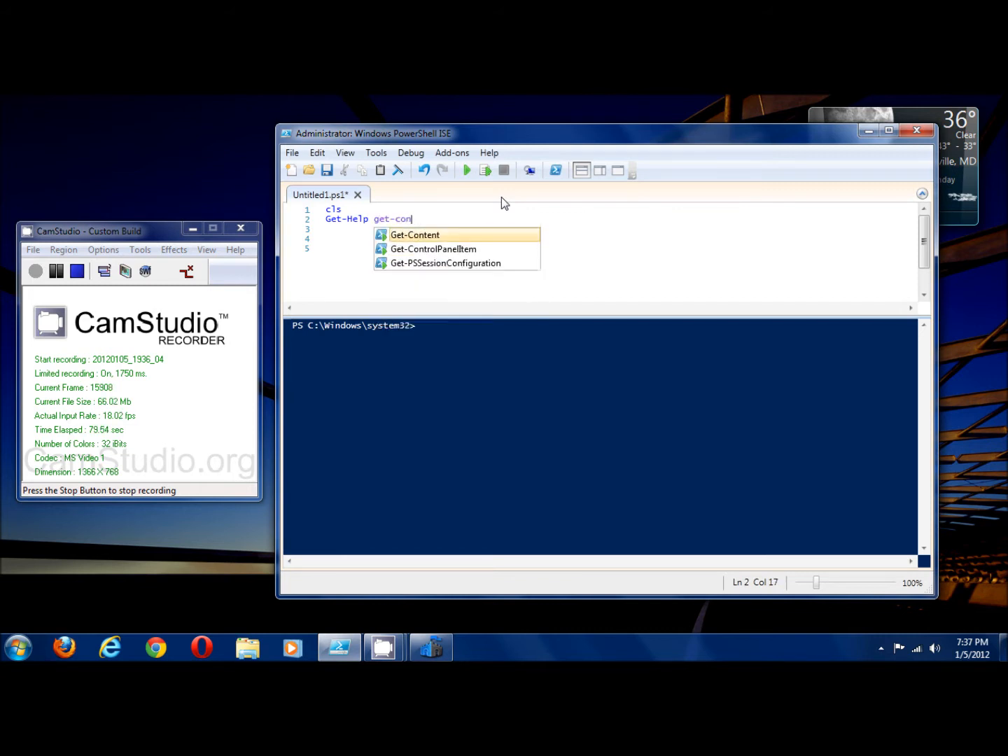
{"action": "key", "text": "Tab"}
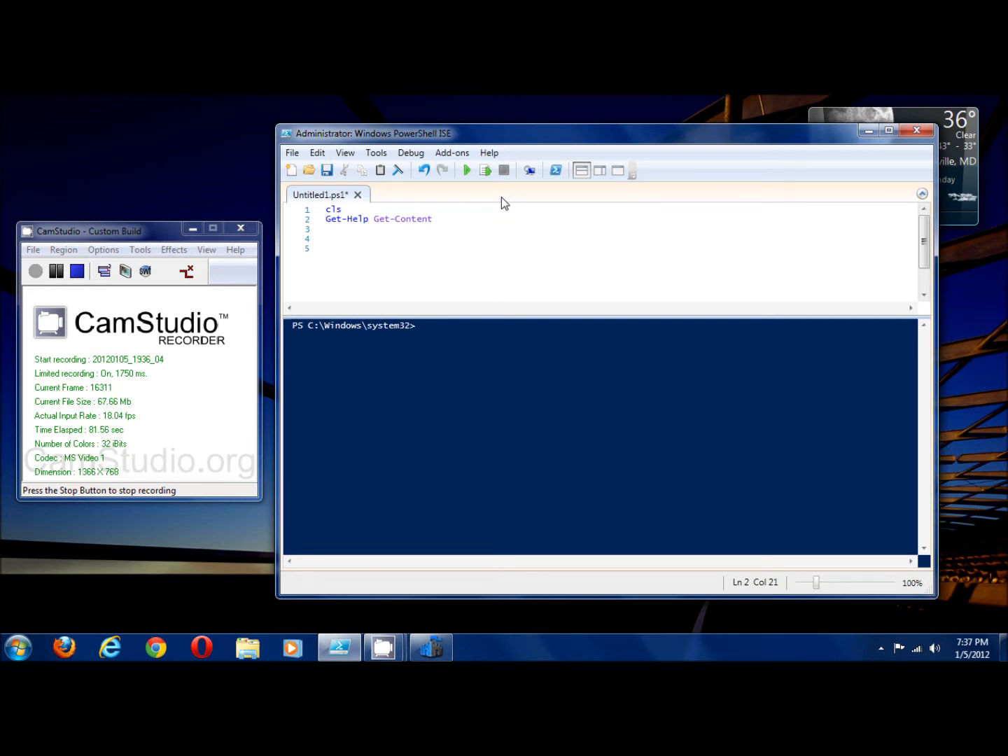
{"action": "left_click", "coordinate": [466, 170]}
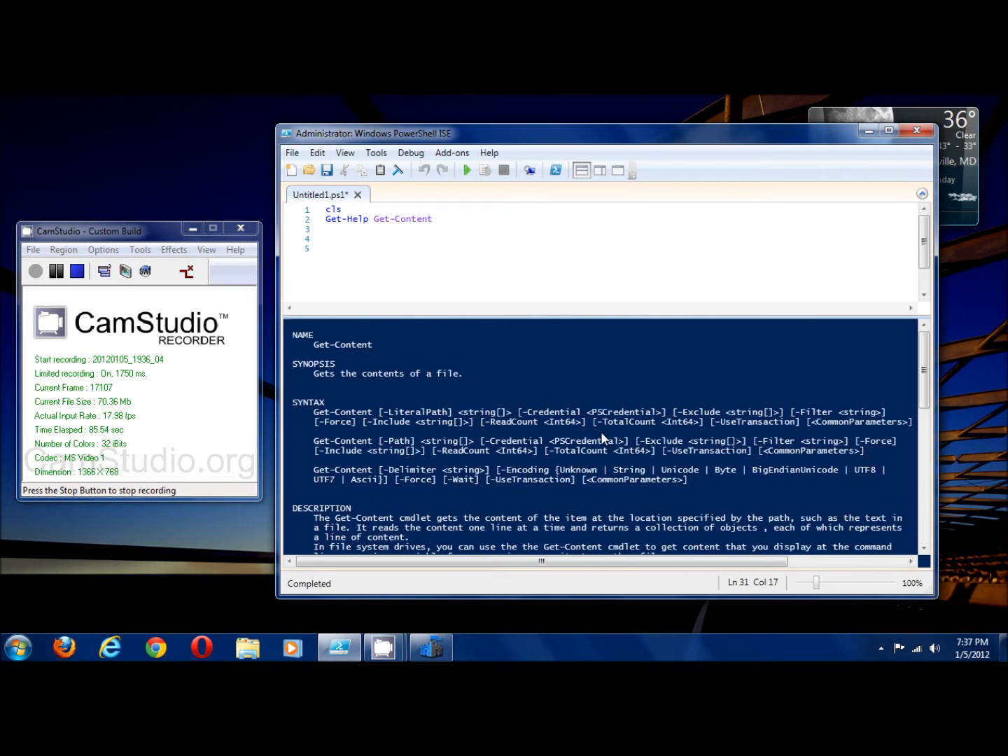
{"action": "scroll", "scroll_direction": "down", "scroll_amount": 3}
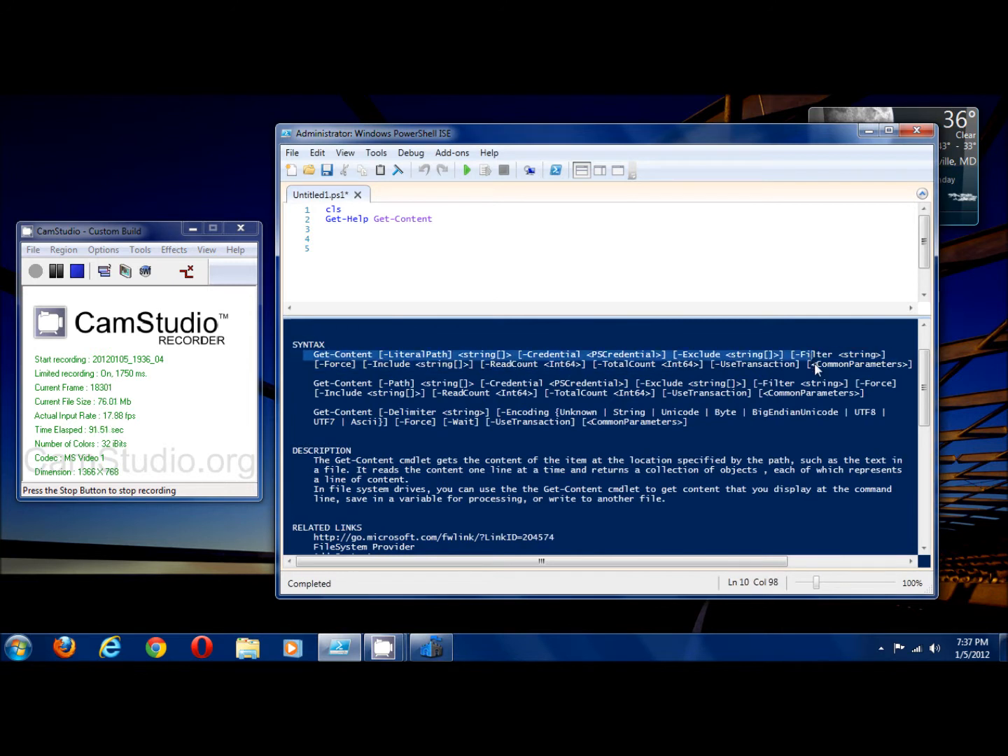
{"action": "scroll", "scroll_direction": "down", "scroll_amount": 3}
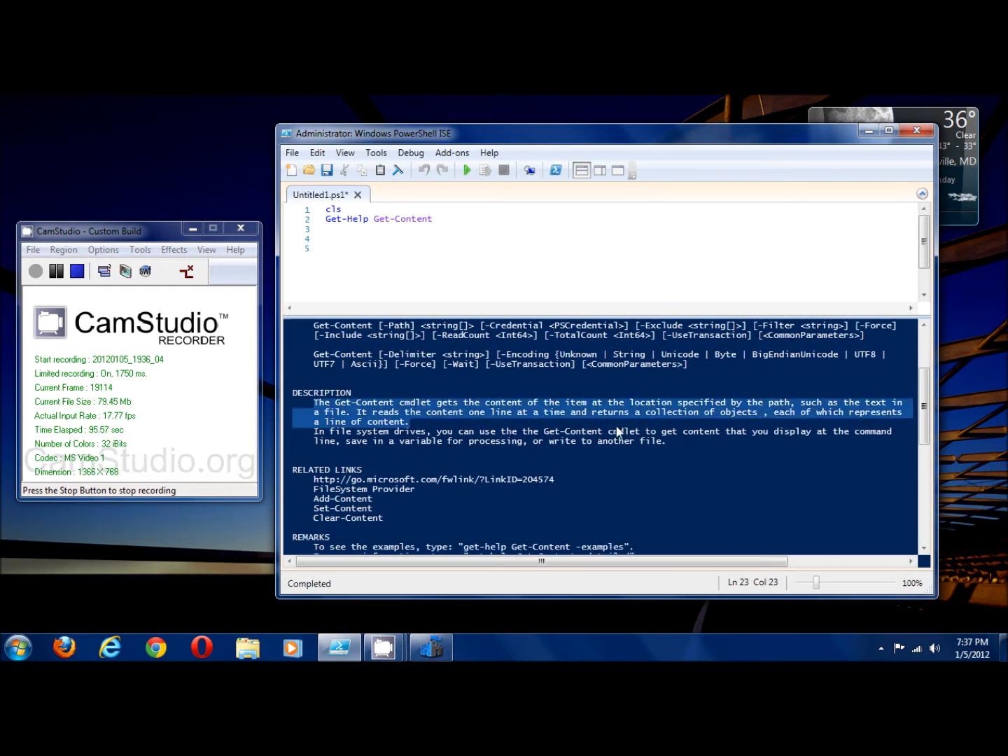
{"action": "scroll", "scroll_direction": "down", "scroll_amount": 3}
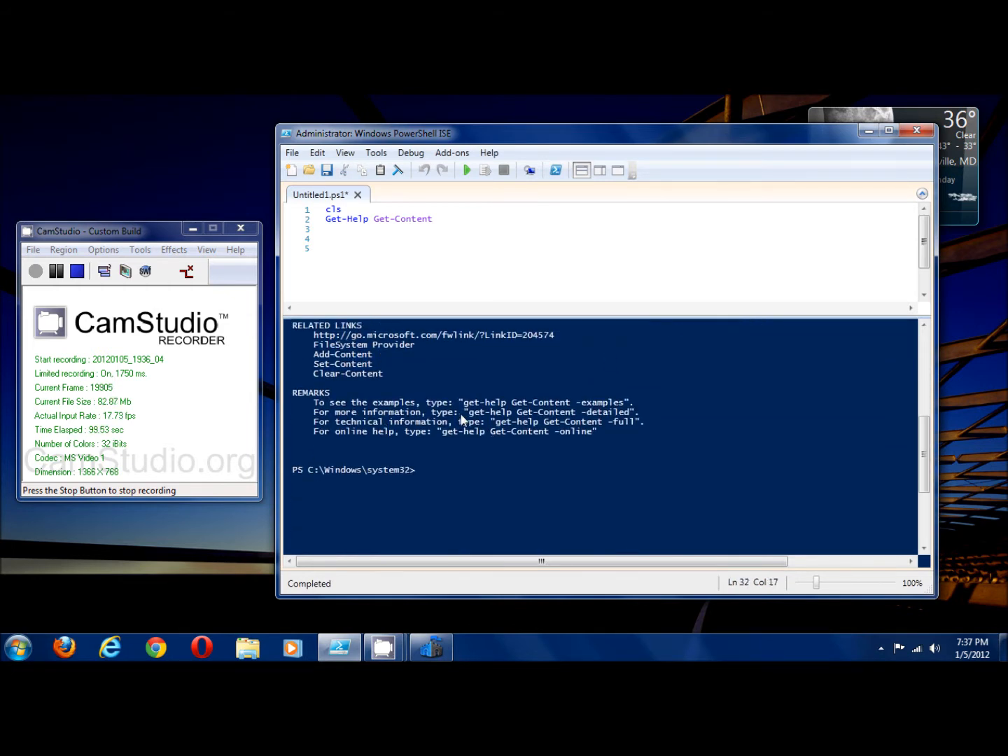
Select the remarks about further help options and discard an Update-Help command at the prompt.
{"action": "left_click_drag", "start_coordinate": [316, 402], "coordinate": [596, 432]}
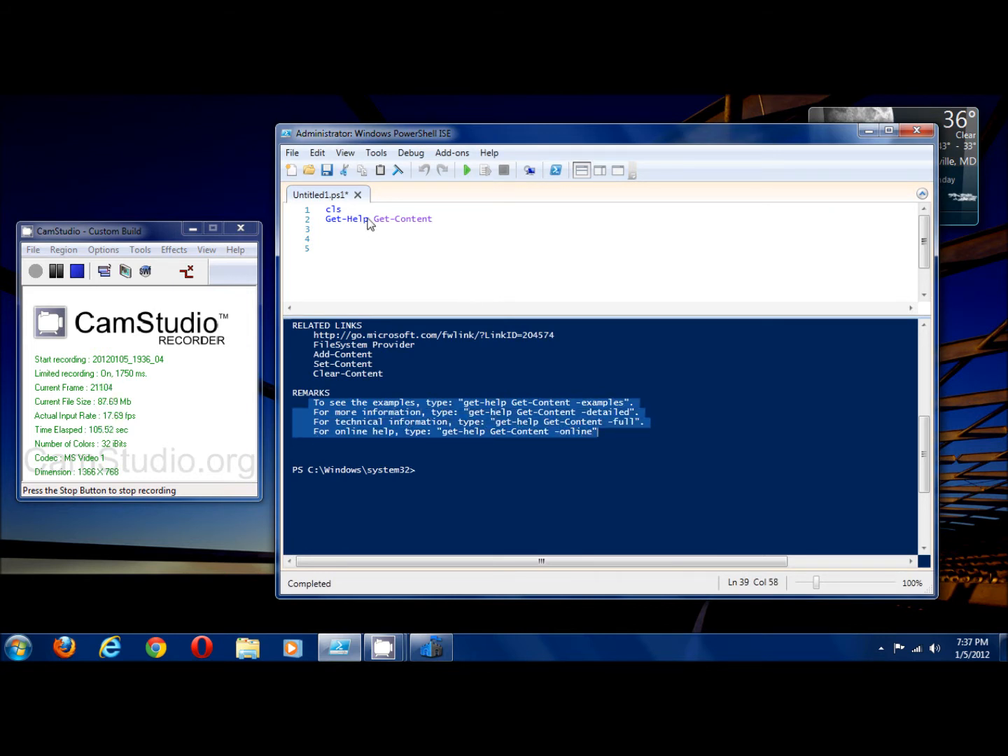
{"action": "mouse_move", "coordinate": [640, 427]}
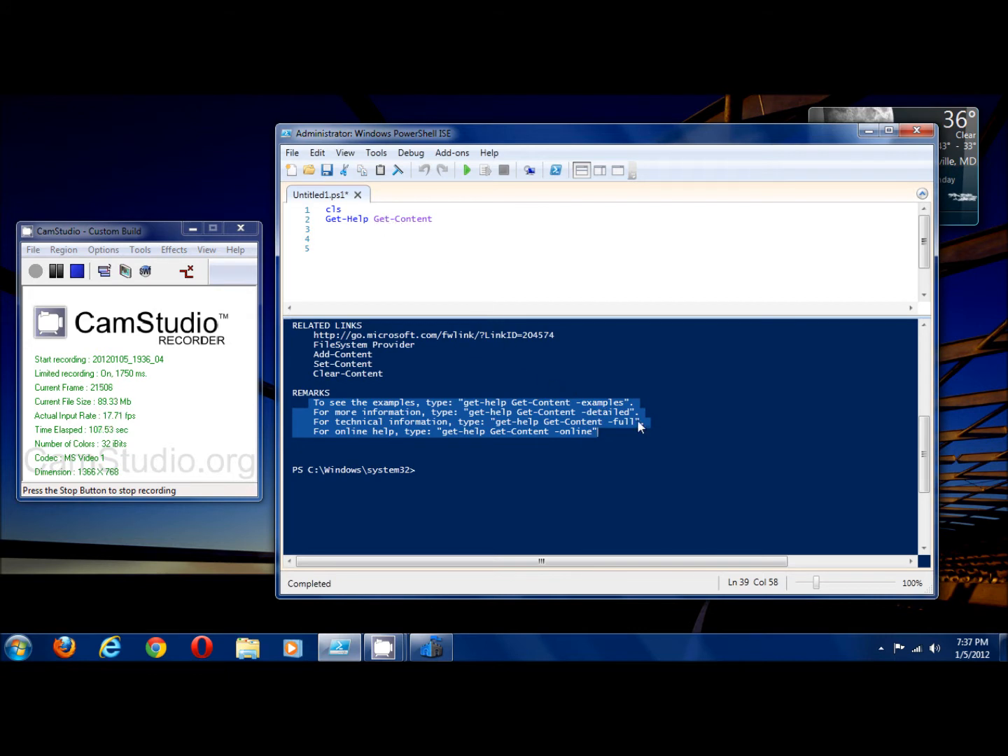
{"action": "mouse_move", "coordinate": [567, 468]}
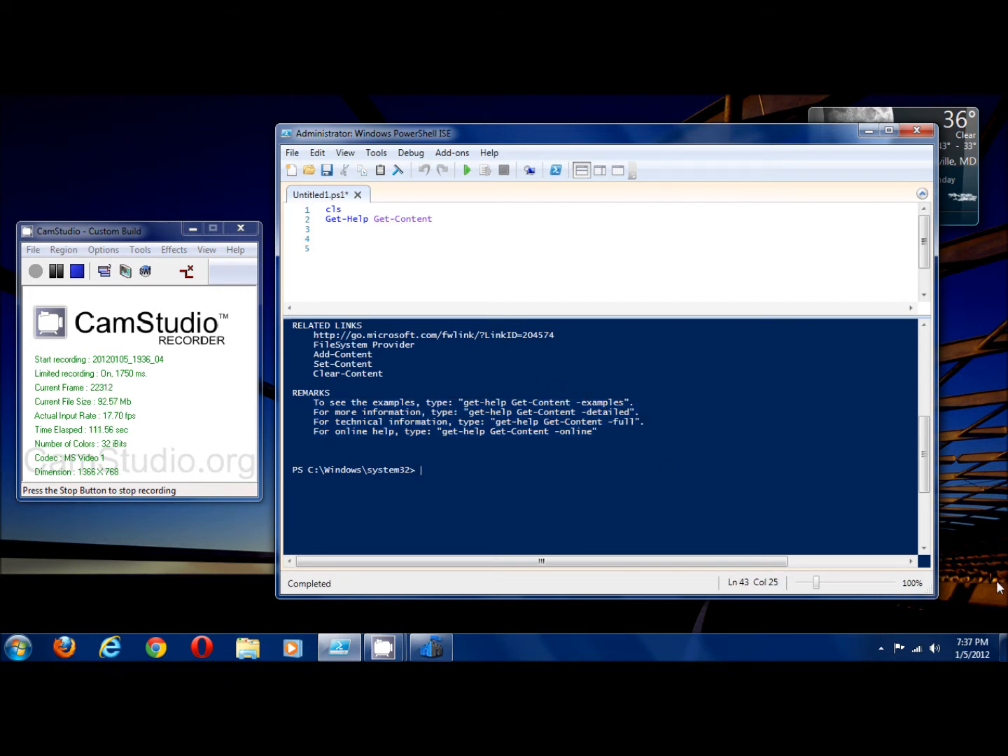
{"action": "type", "text": "Update-Help -e"}
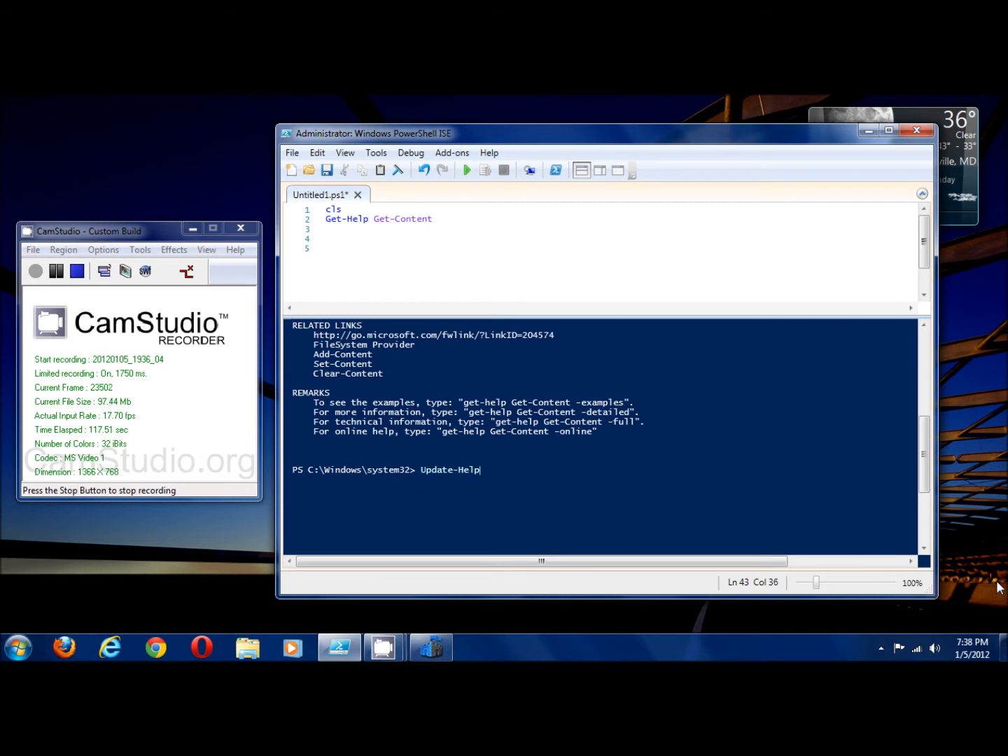
{"action": "key", "text": "BackSpace"}
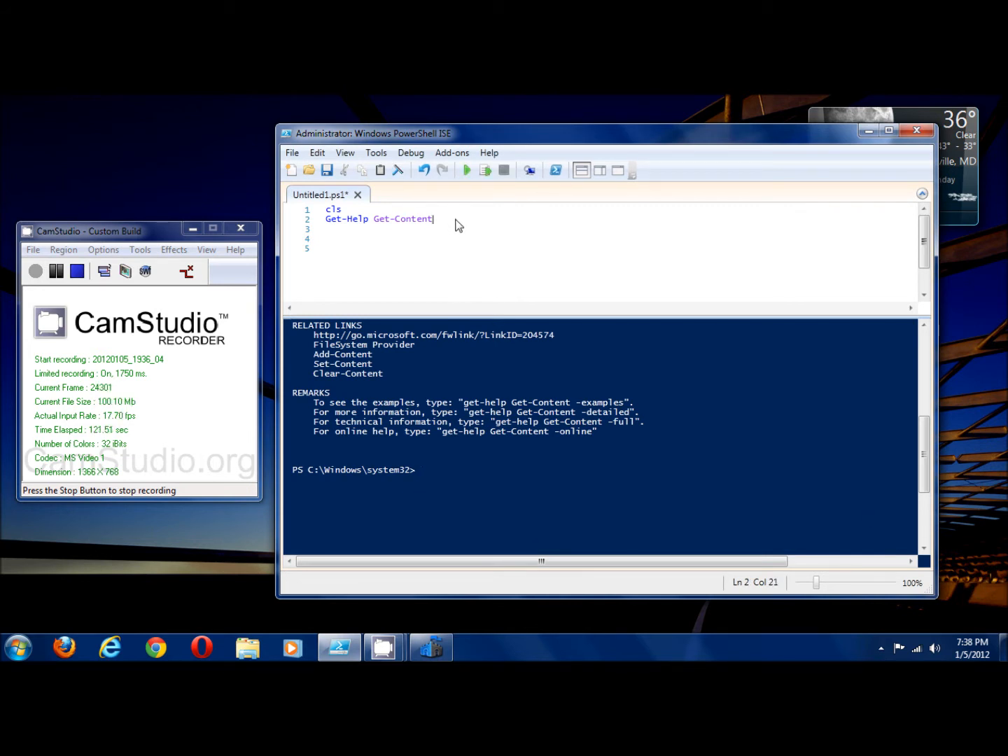
Run Get-Help Get-Content -Examples to show the usage examples.
{"action": "type", "text": "-e"}
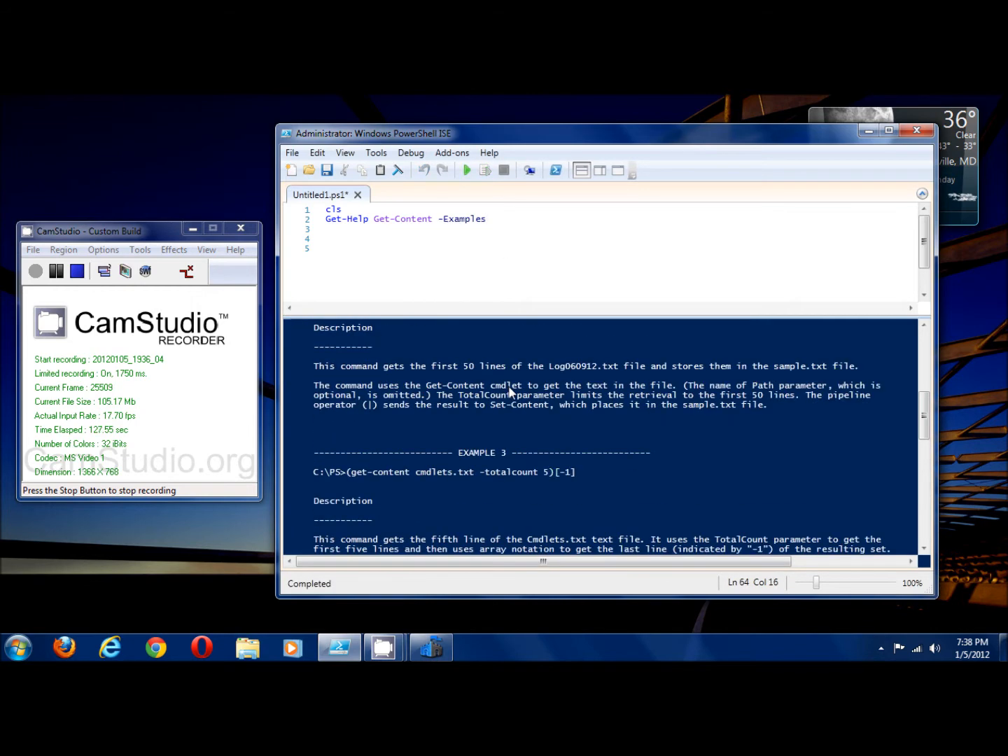
{"action": "mouse_move", "coordinate": [506, 406]}
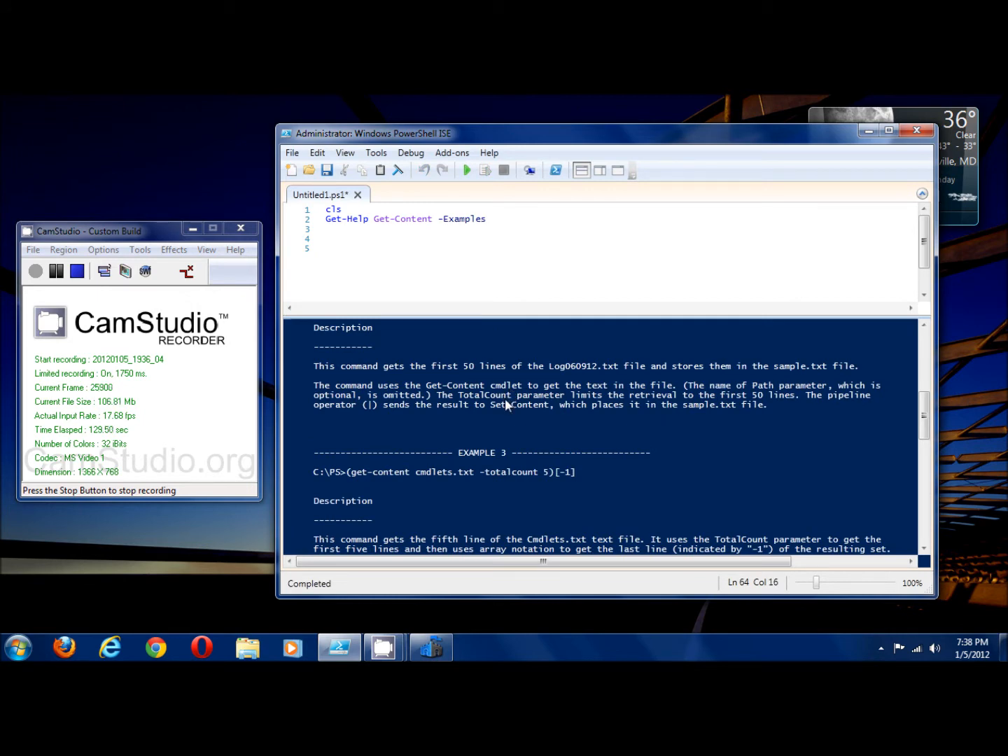
{"action": "scroll", "scroll_direction": "down", "scroll_amount": 3}
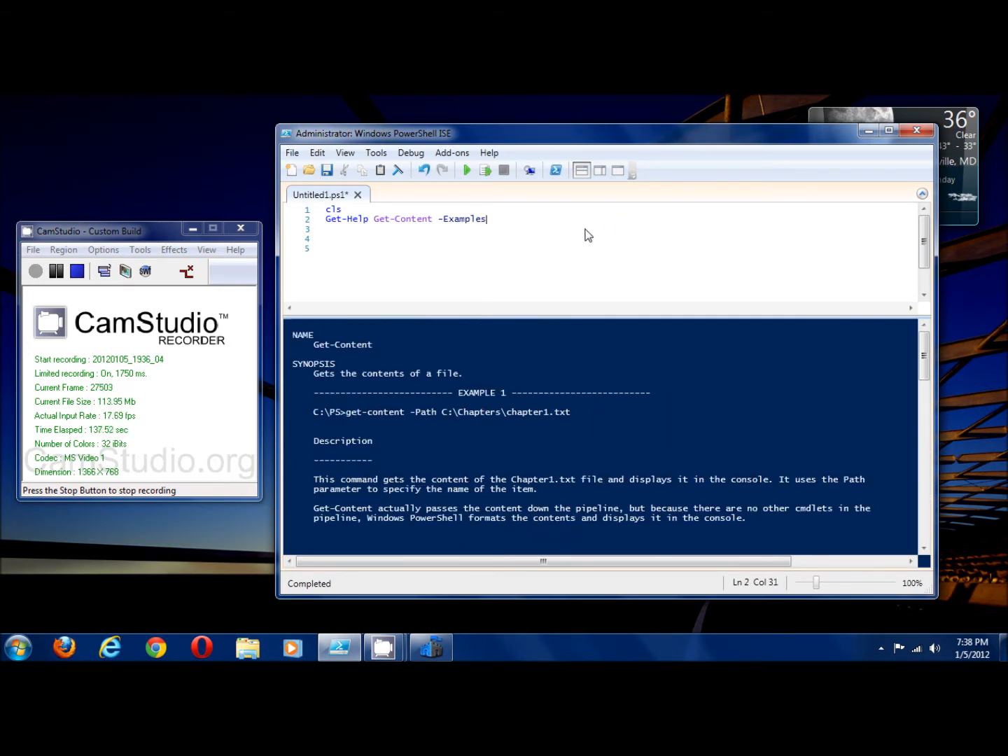
Run Get-Help Get-Content -full and read the complete help through related links.
{"action": "key", "text": "BackSpace"}
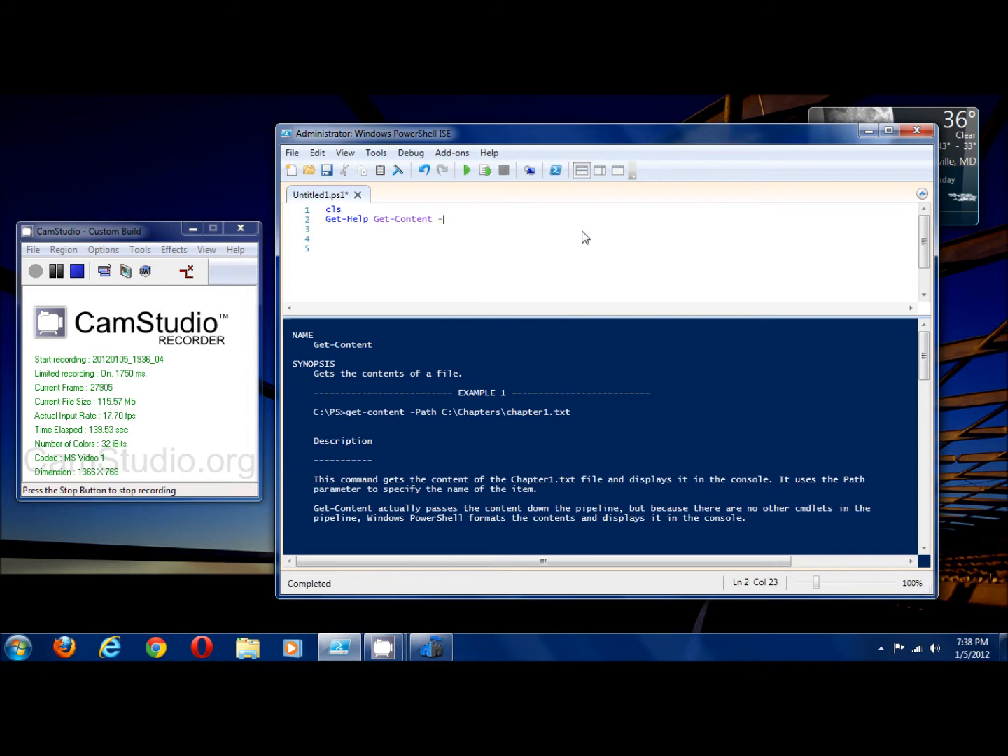
{"action": "type", "text": "full"}
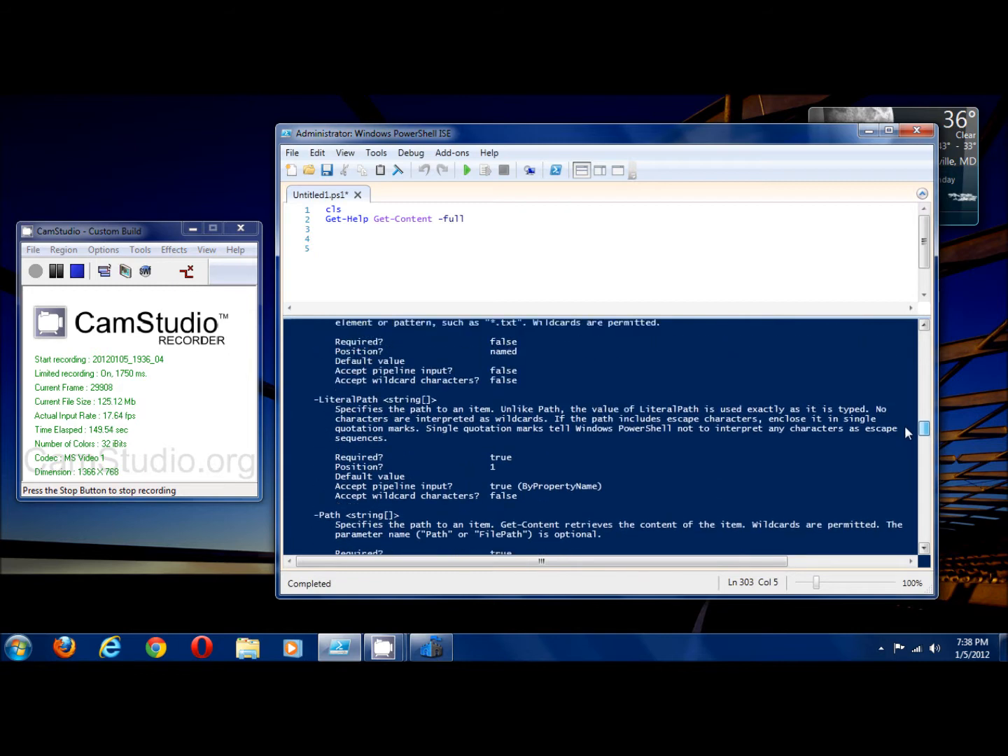
{"action": "scroll", "scroll_direction": "down", "scroll_amount": 3}
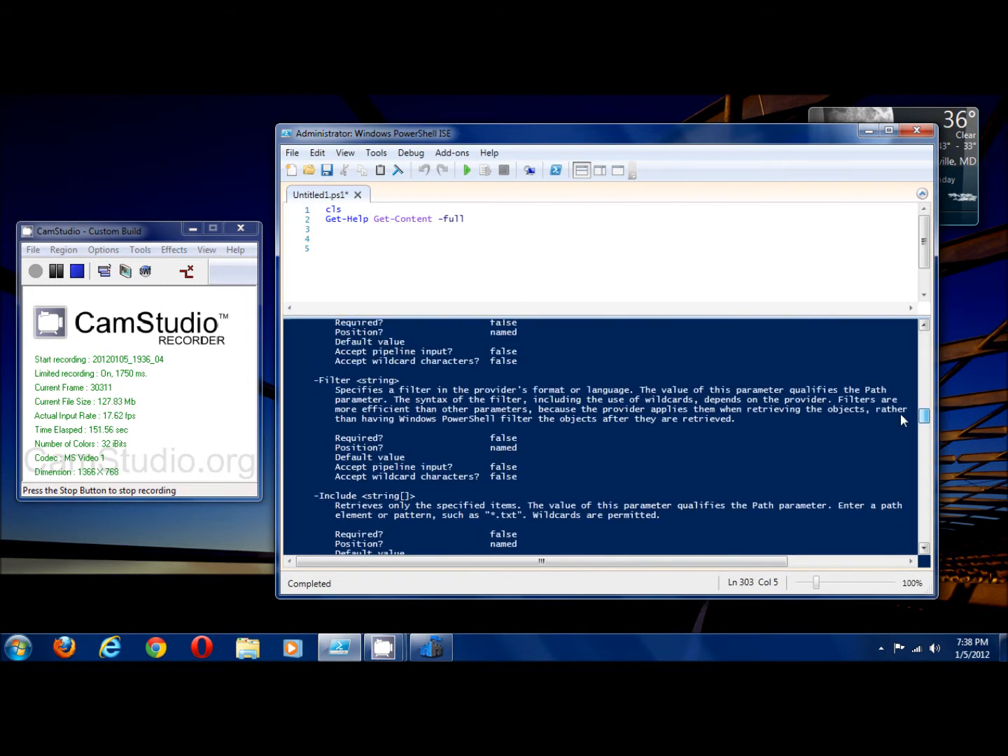
{"action": "scroll", "scroll_direction": "down", "scroll_amount": 3}
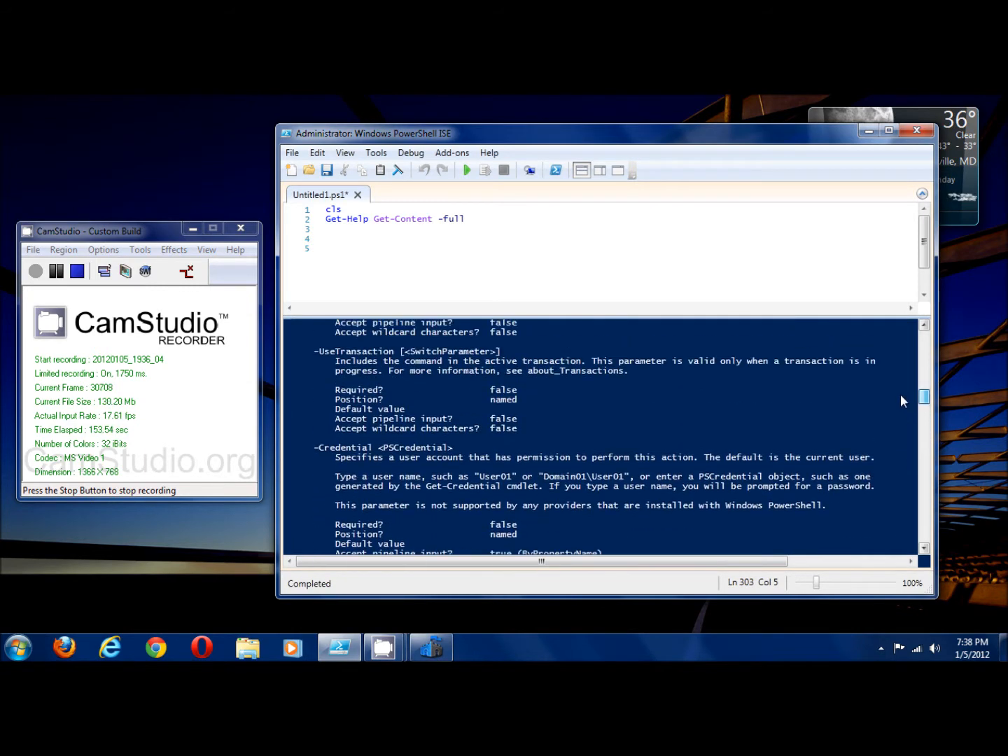
{"action": "scroll", "scroll_direction": "down", "scroll_amount": 3}
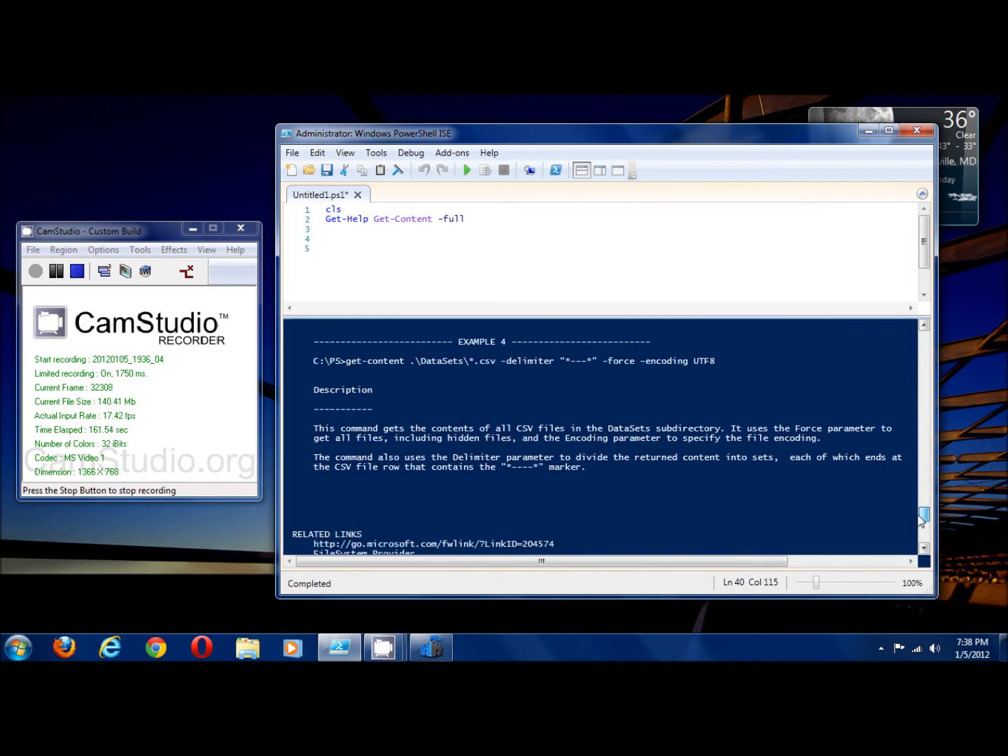
{"action": "scroll", "scroll_direction": "down", "scroll_amount": 3}
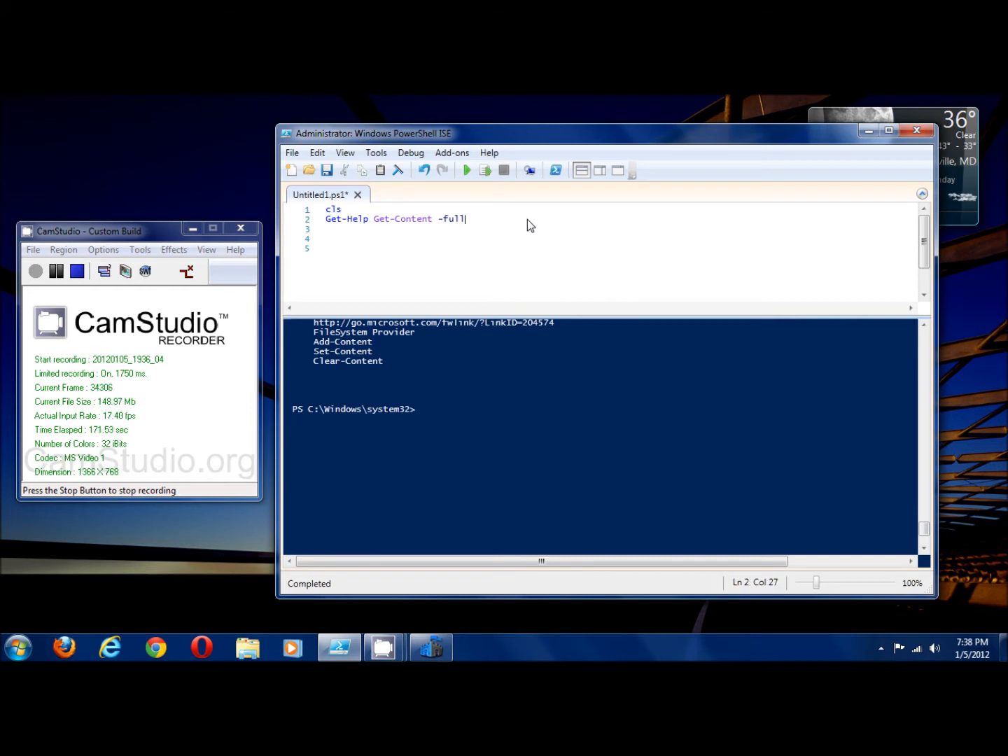
{"action": "mouse_move", "coordinate": [5, 175]}
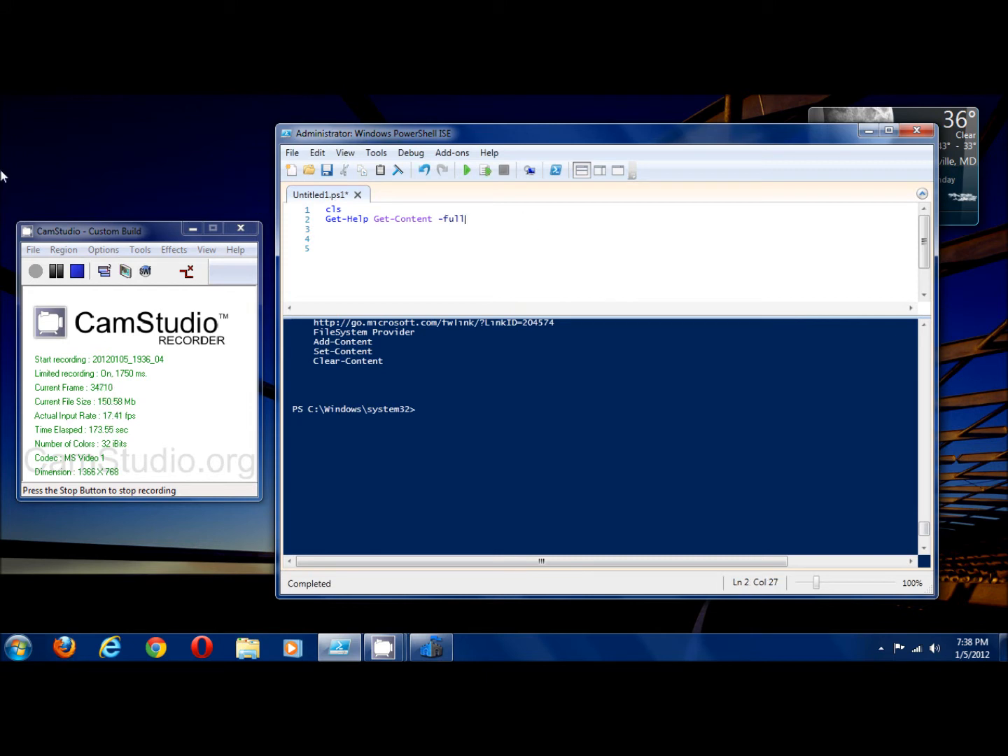
Remove Get-Content -full and start the help target as About_.
{"action": "key", "text": "BackSpace"}
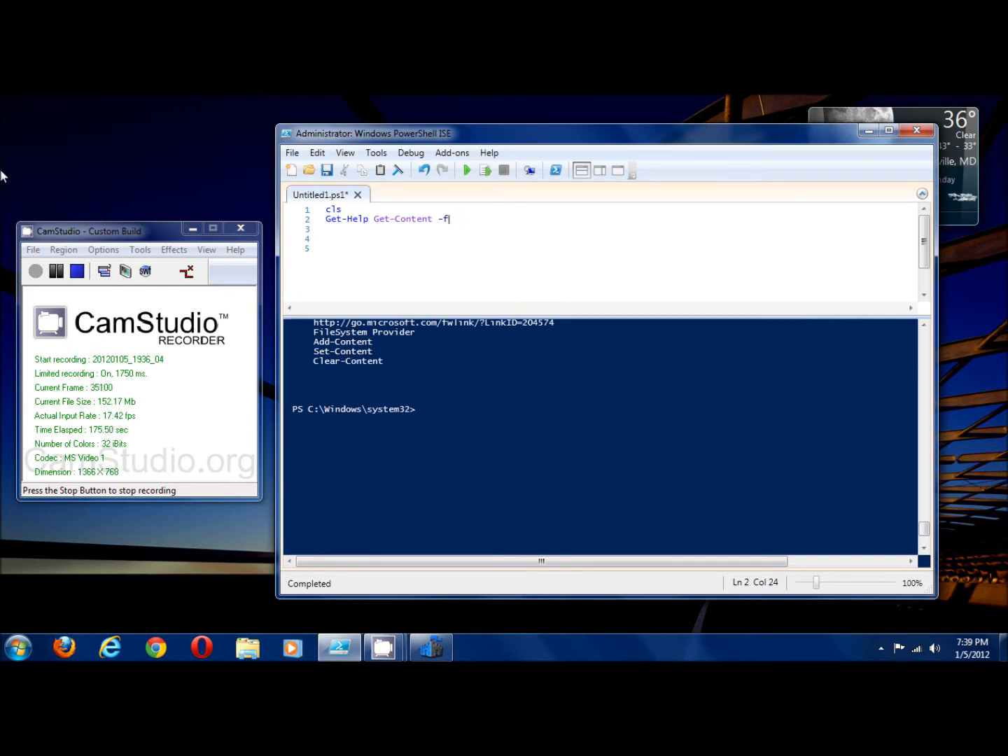
{"action": "key", "text": "BackSpace"}
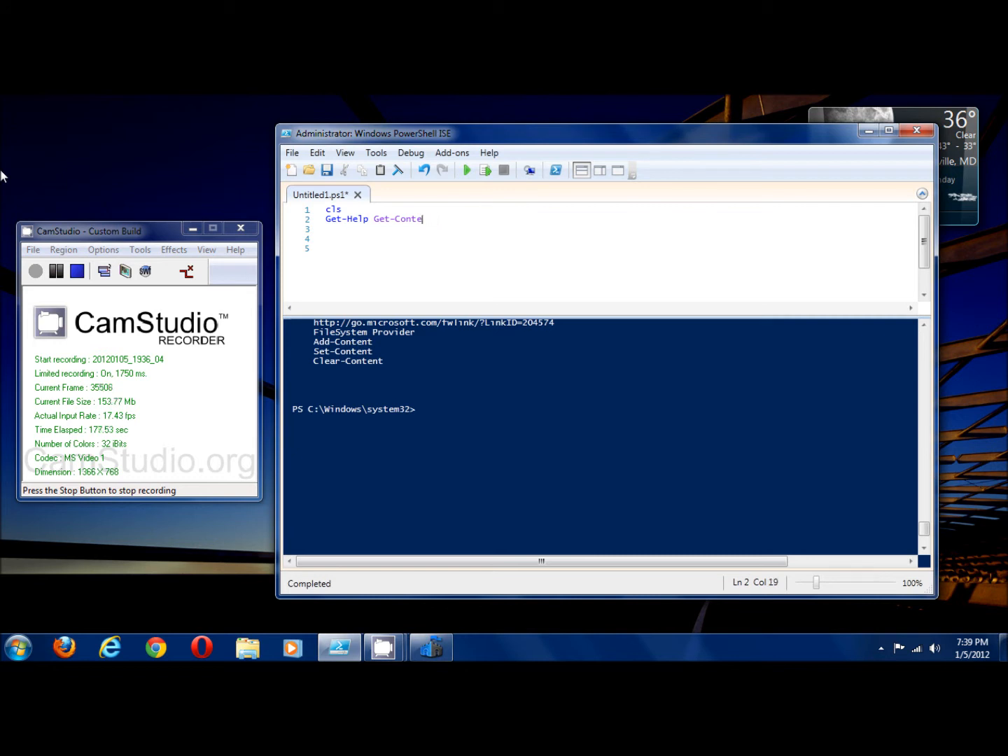
{"action": "key", "text": "BackSpace"}
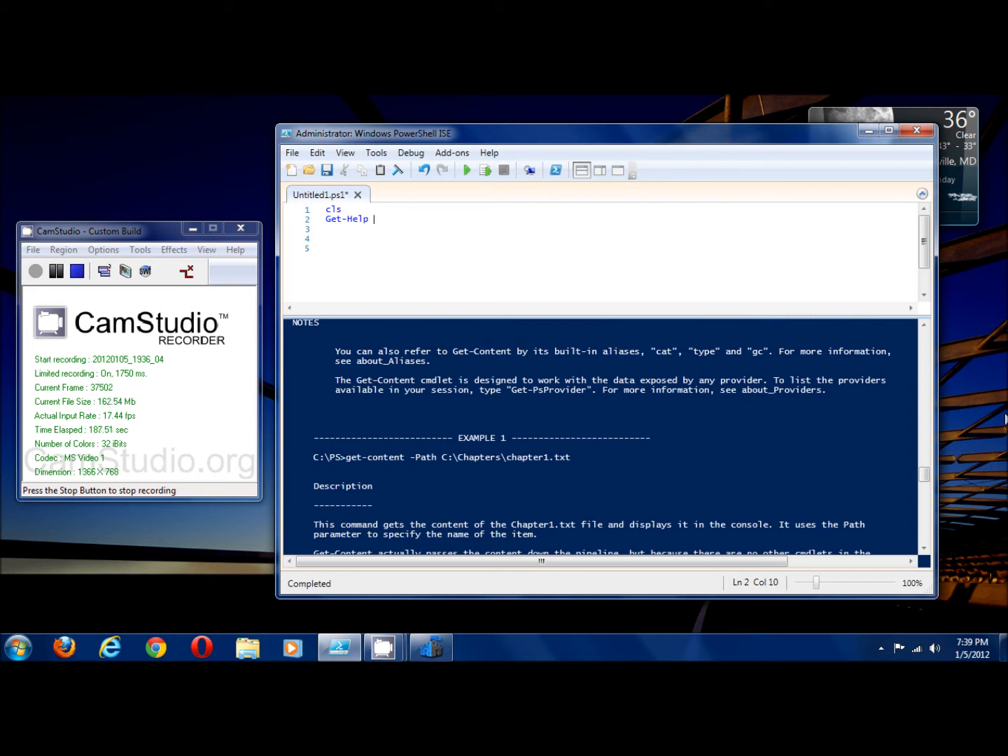
{"action": "type", "text": "About"}
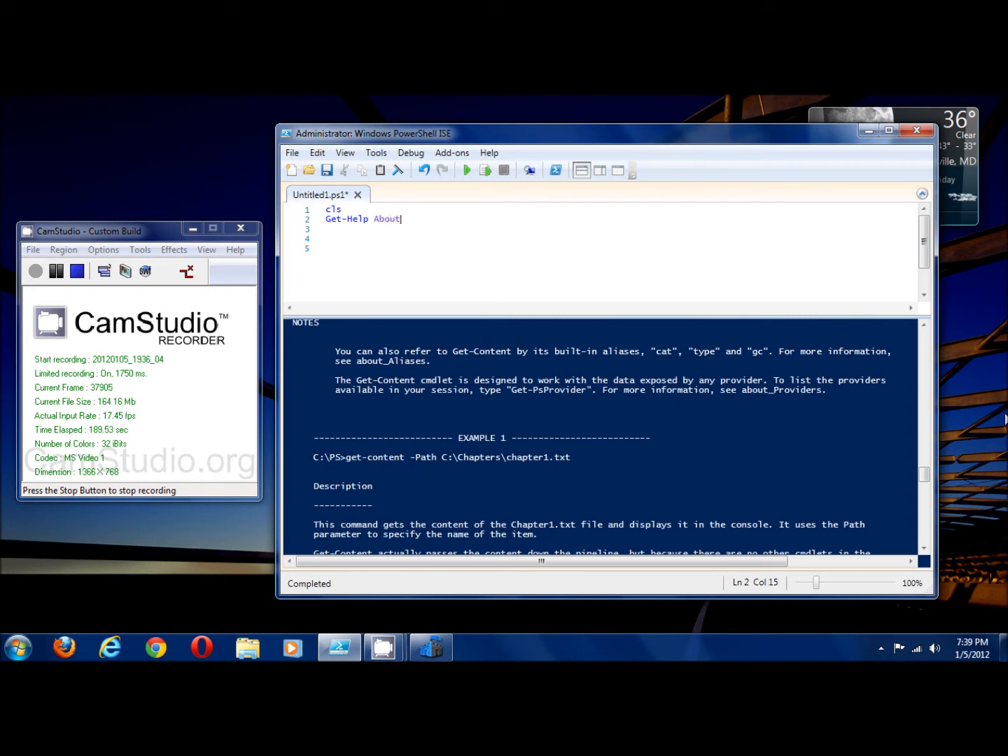
{"action": "type", "text": "_"}
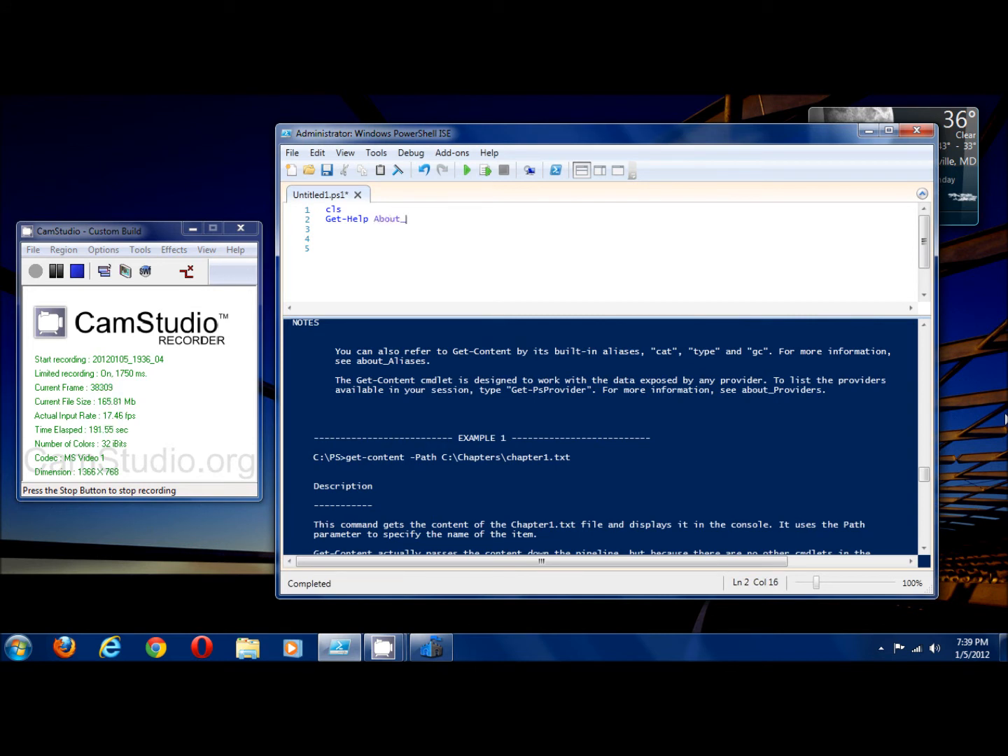
Cycle through about_ topic completions from arithmetic_operators to about_foreach.
{"action": "type", "text": "arithmetic_operators"}
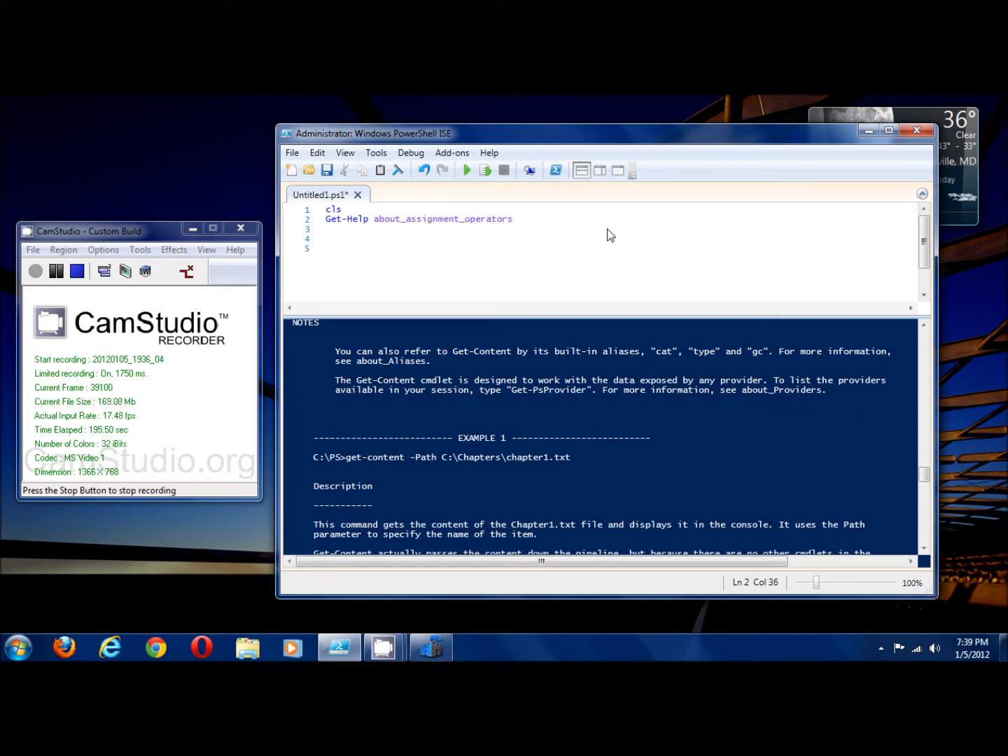
{"action": "type", "text": "about_break"}
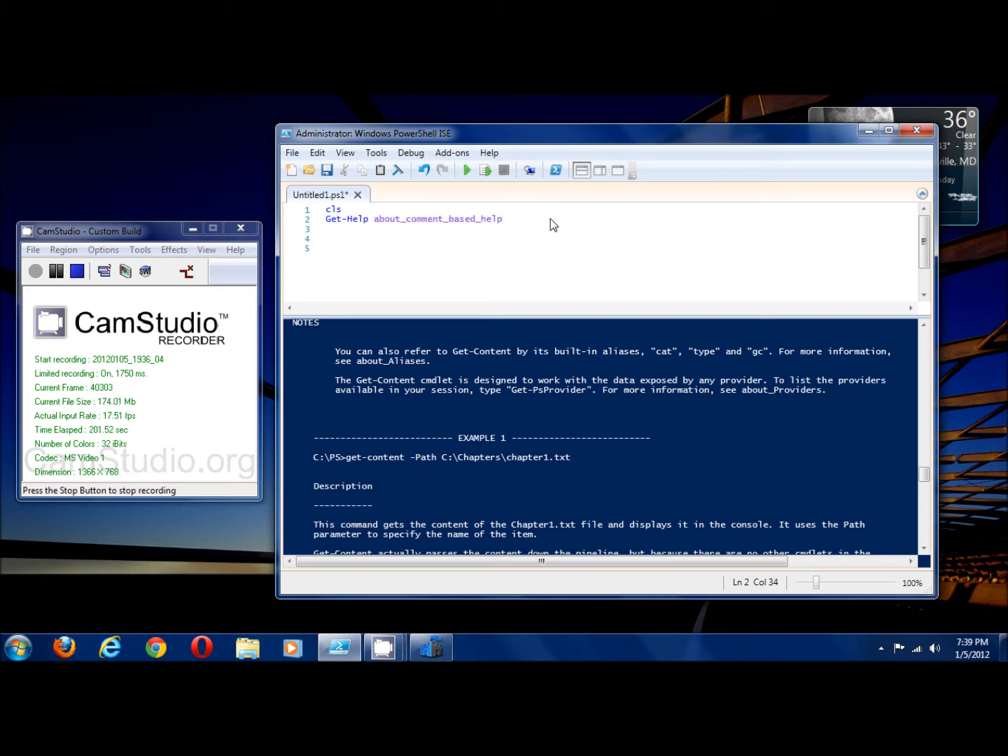
{"action": "type", "text": "about_commonparameters"}
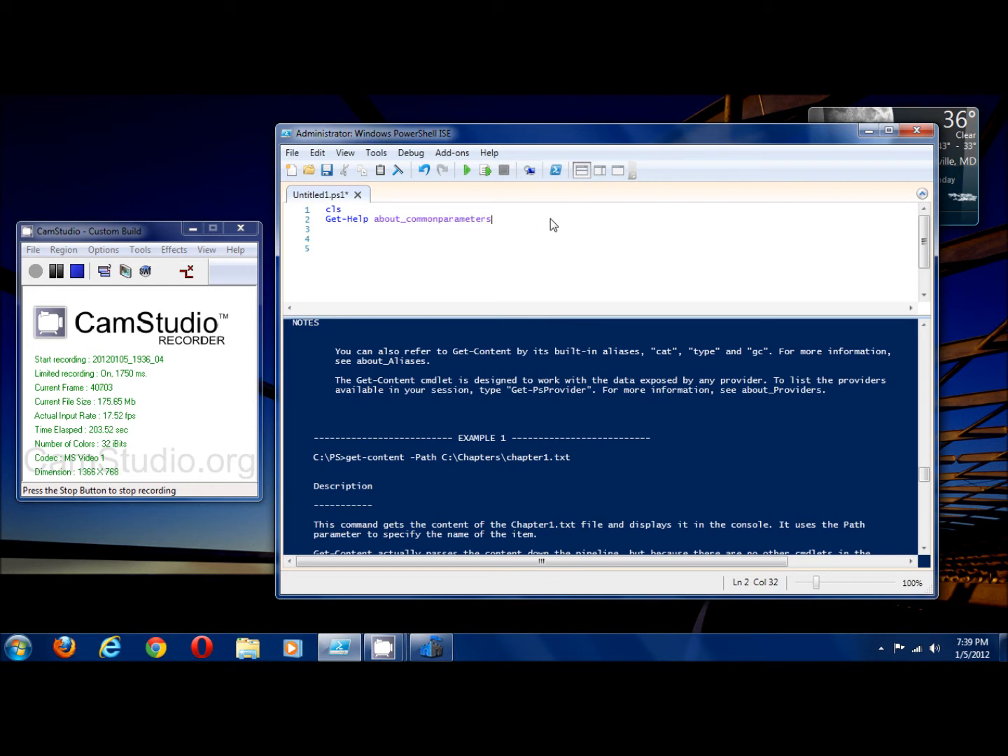
{"action": "type", "text": "about_comparison_operators"}
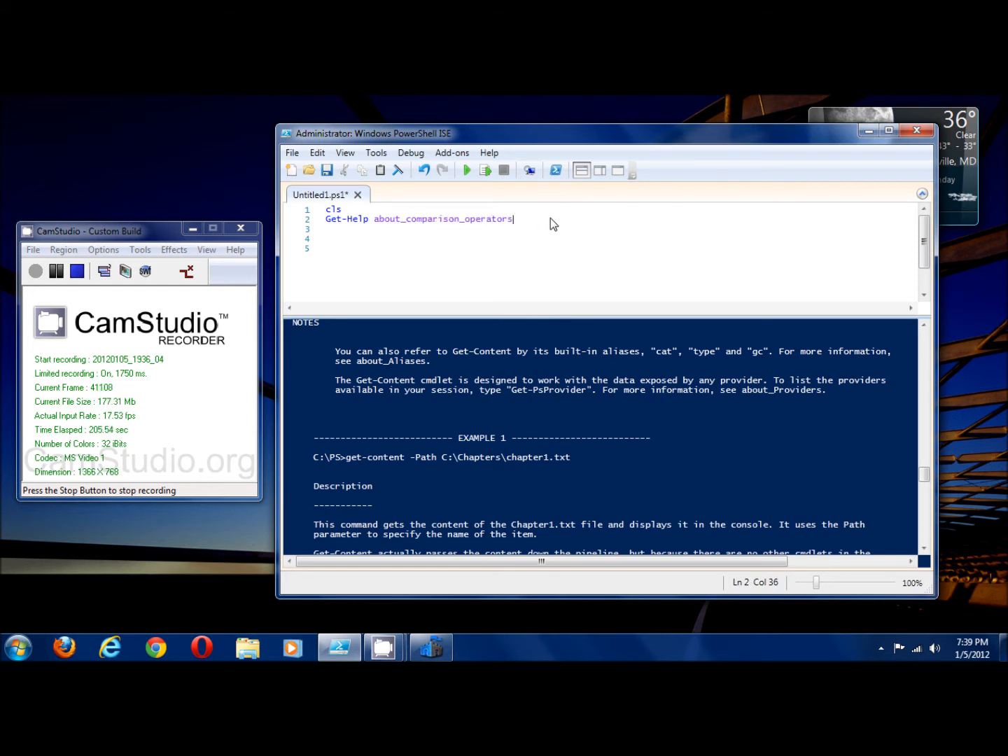
{"action": "type", "text": "about_continue"}
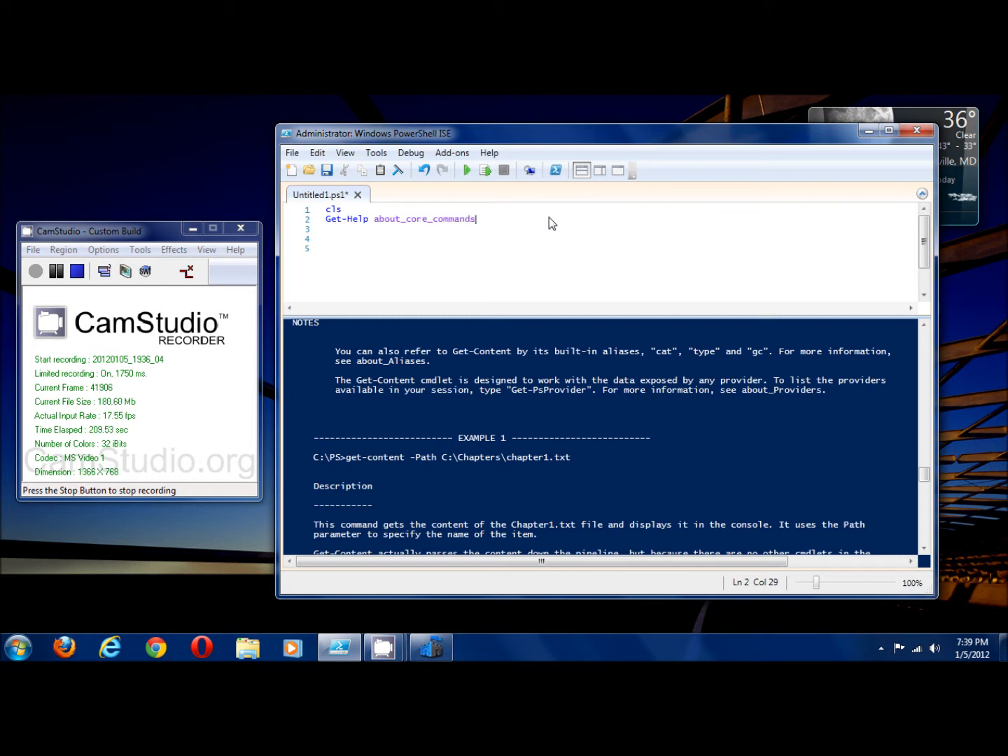
{"action": "type", "text": "about_debuggers"}
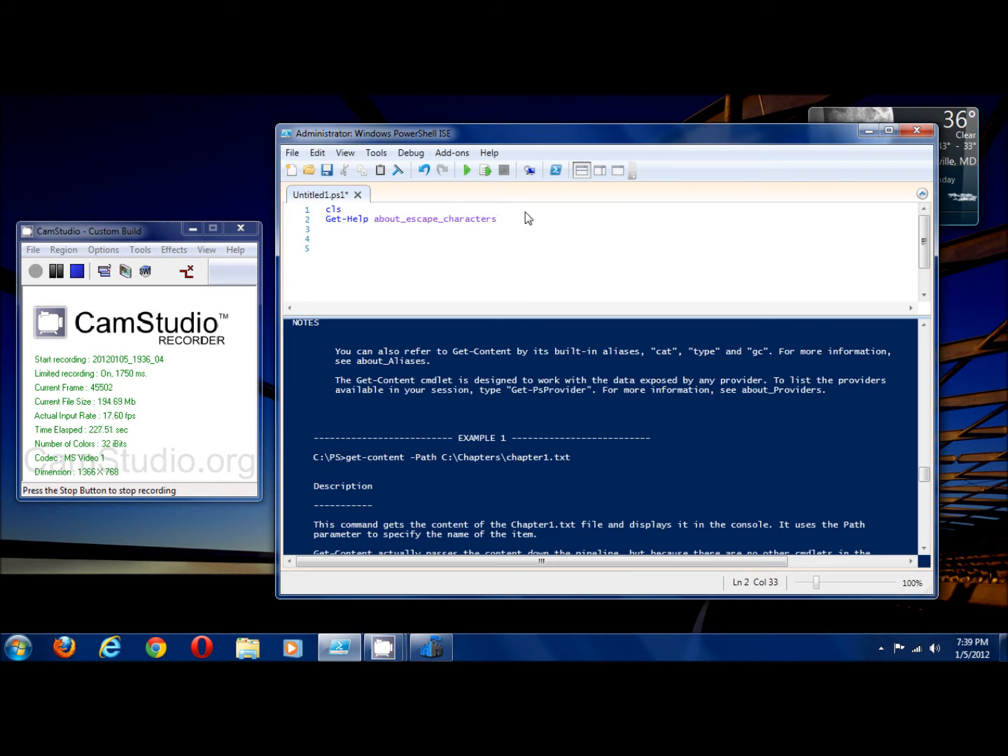
{"action": "type", "text": "about_execution_policies"}
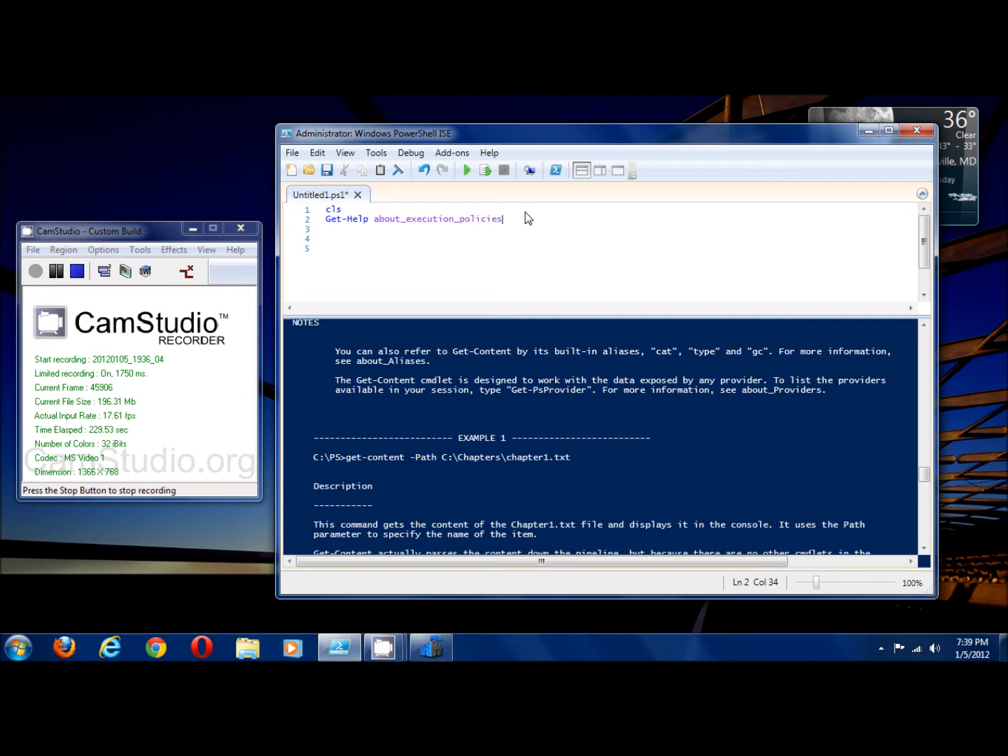
{"action": "type", "text": "about_foreach"}
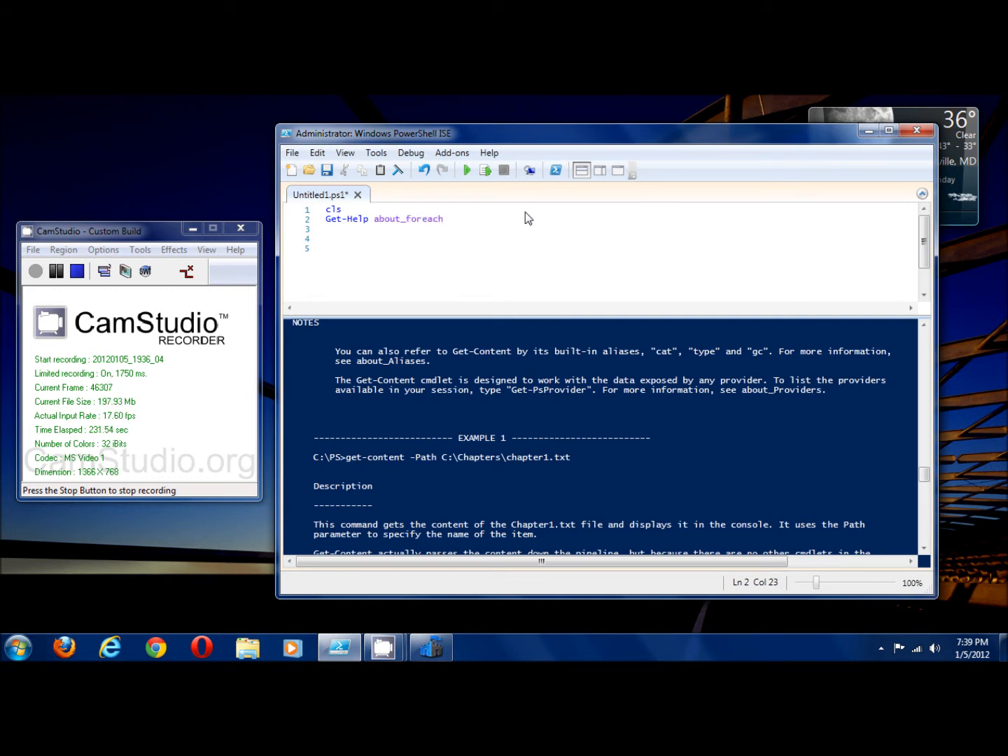
Trim the target back to Get-Help about* to list the about_ help topics.
{"action": "key", "text": "BackSpace"}
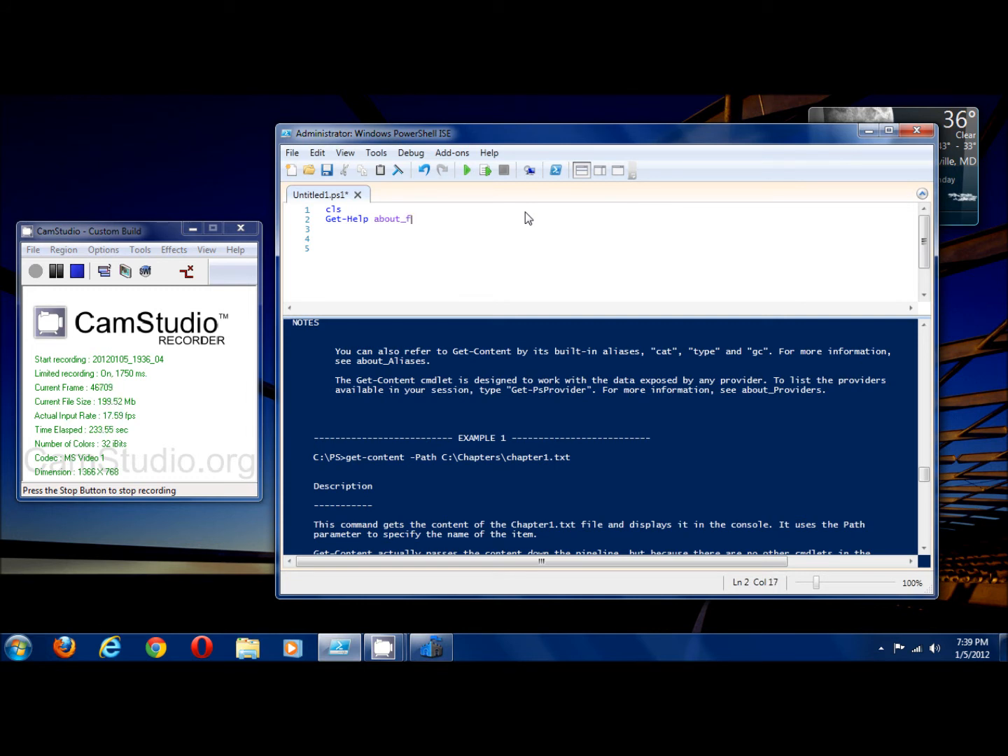
{"action": "key", "text": "BackSpace"}
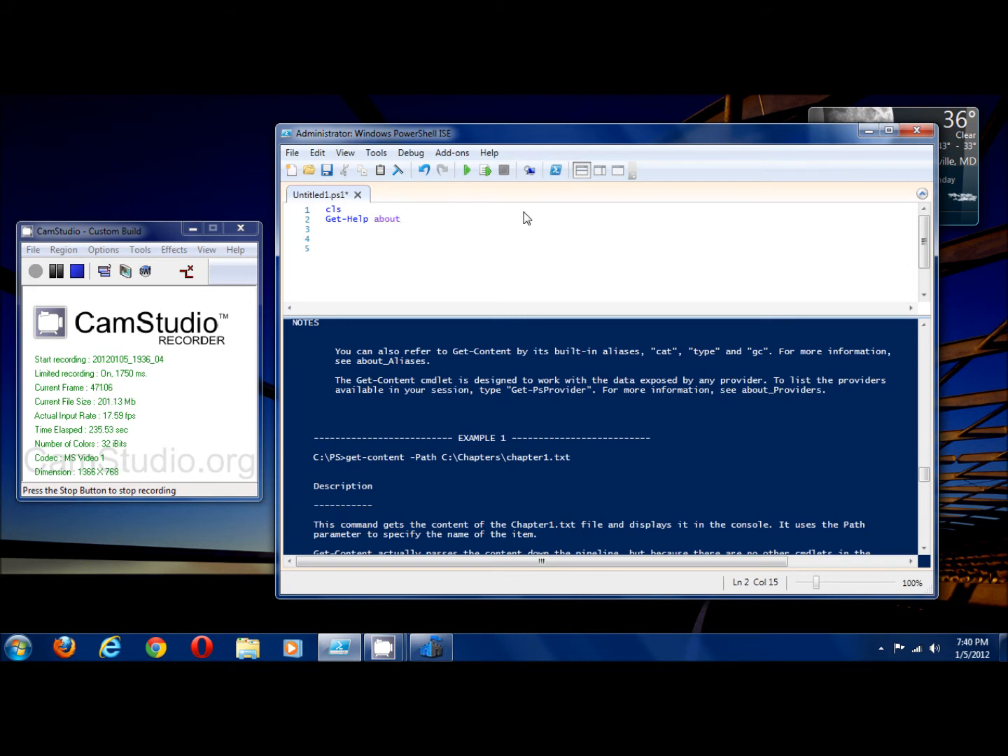
{"action": "type", "text": "*"}
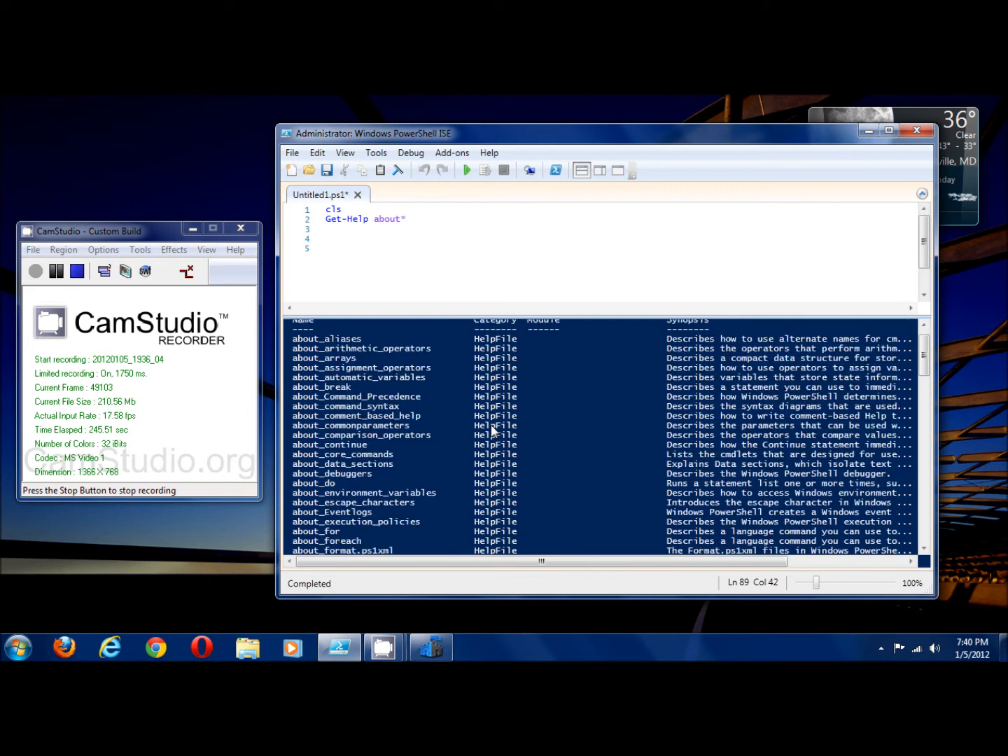
Scroll to the end of the about_ topic list and select about_wildcards.
{"action": "scroll", "scroll_direction": "down", "scroll_amount": 3}
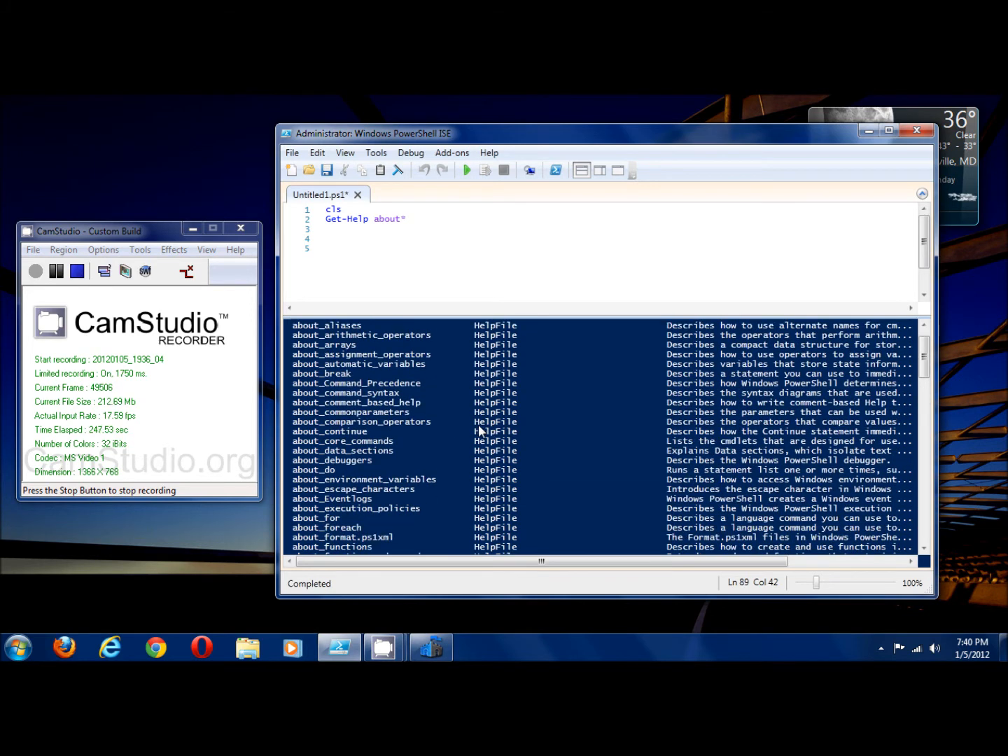
{"action": "scroll", "scroll_direction": "down", "scroll_amount": 3}
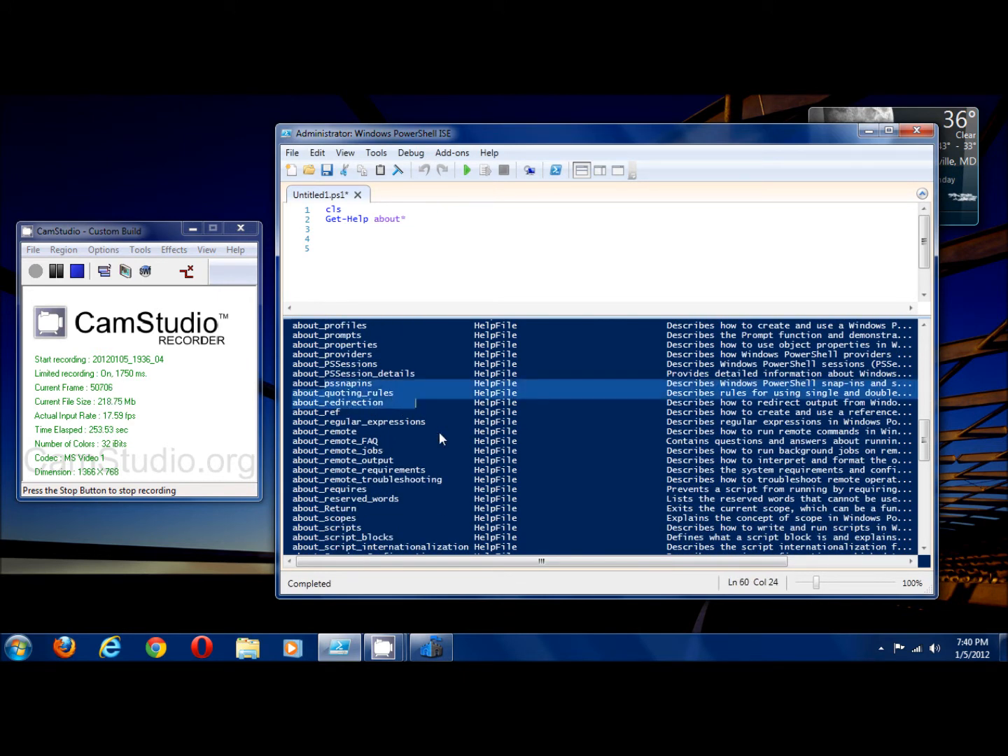
{"action": "scroll", "scroll_direction": "down", "scroll_amount": 3}
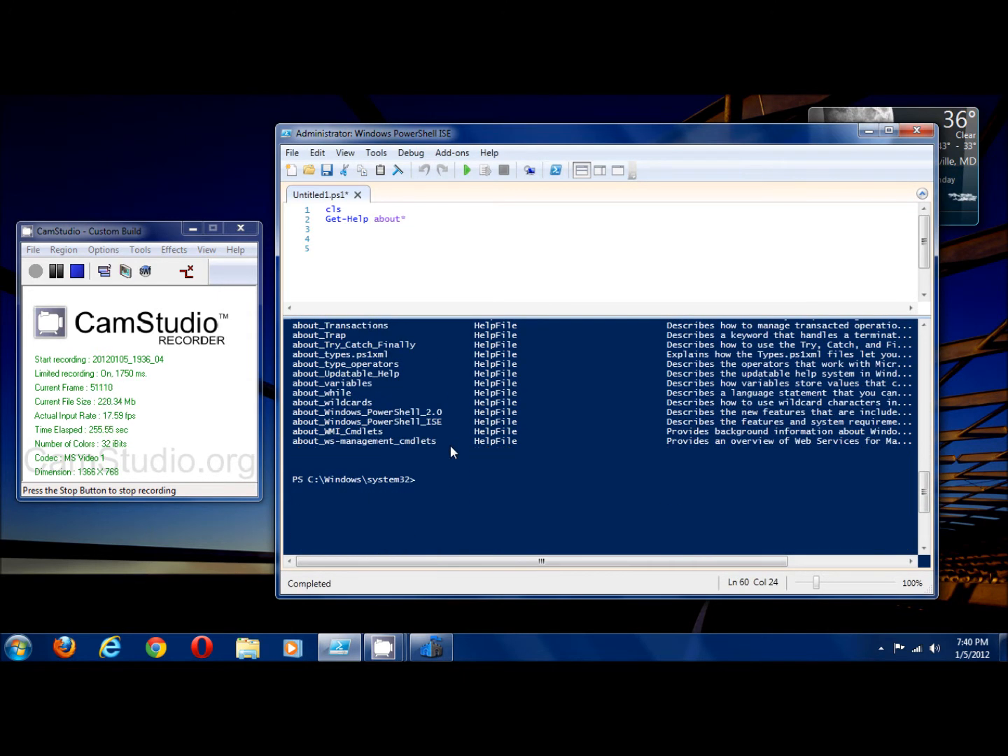
{"action": "mouse_move", "coordinate": [296, 404]}
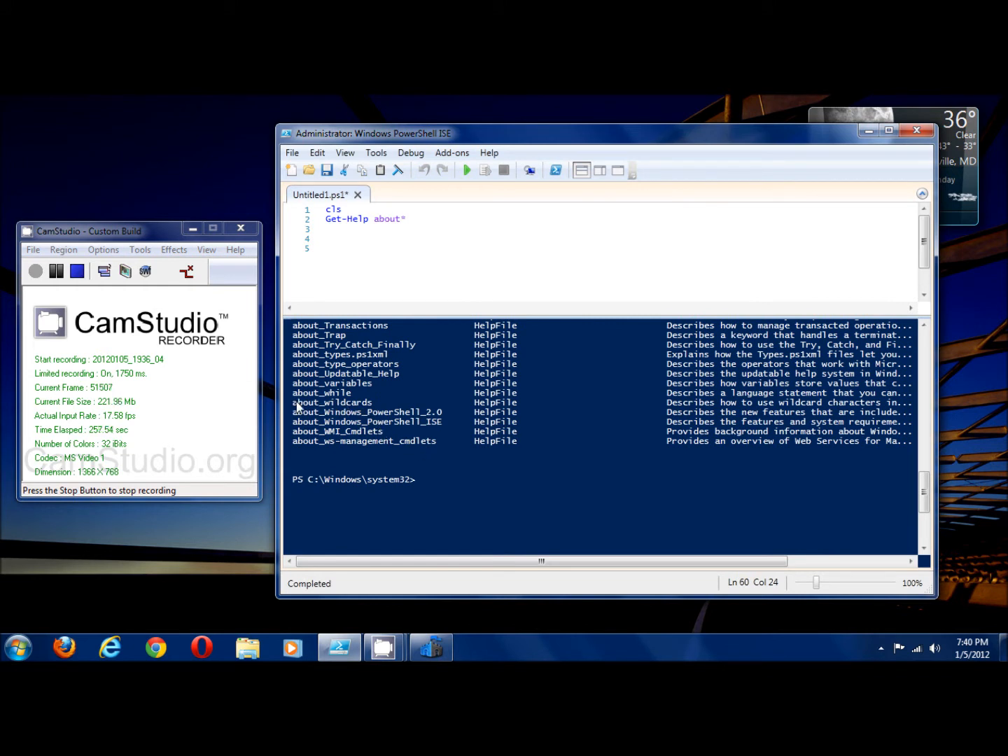
{"action": "double_click", "coordinate": [331, 402]}
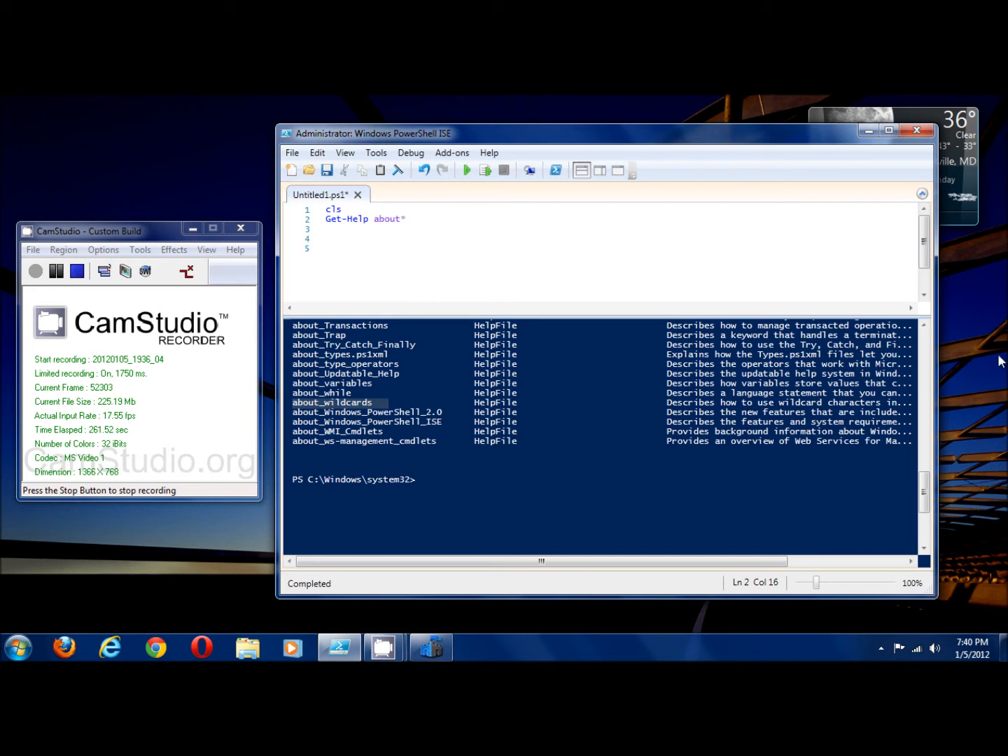
Run Get-Help about_wildcards and read the wildcards topic through its See Also section.
{"action": "key", "text": "Backspace"}
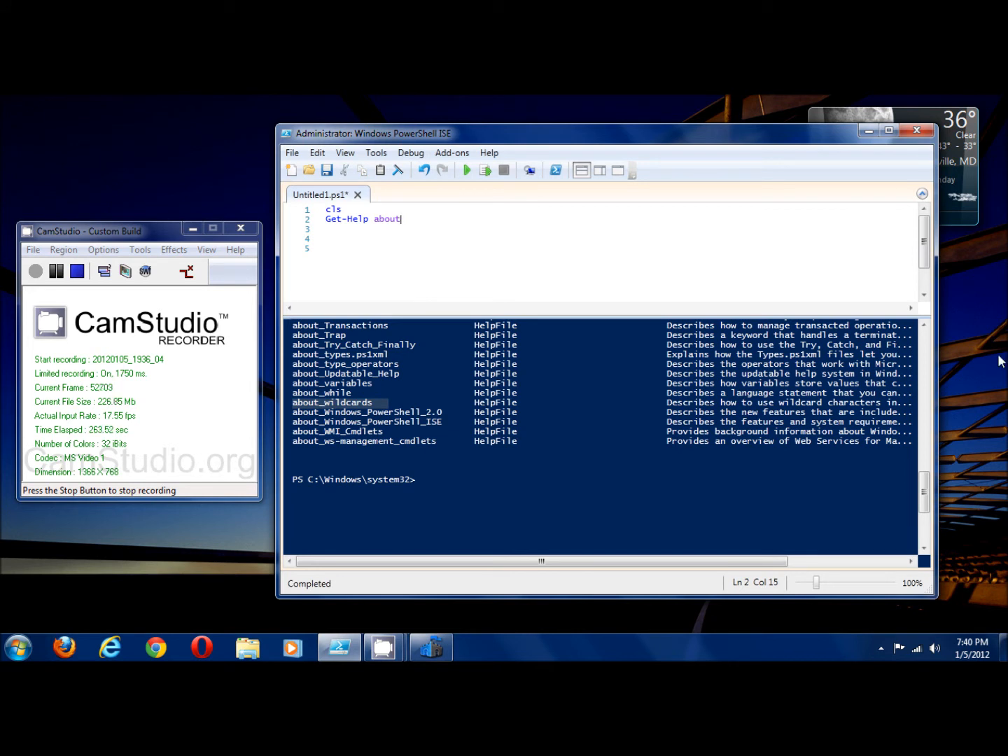
{"action": "type", "text": "_wil"}
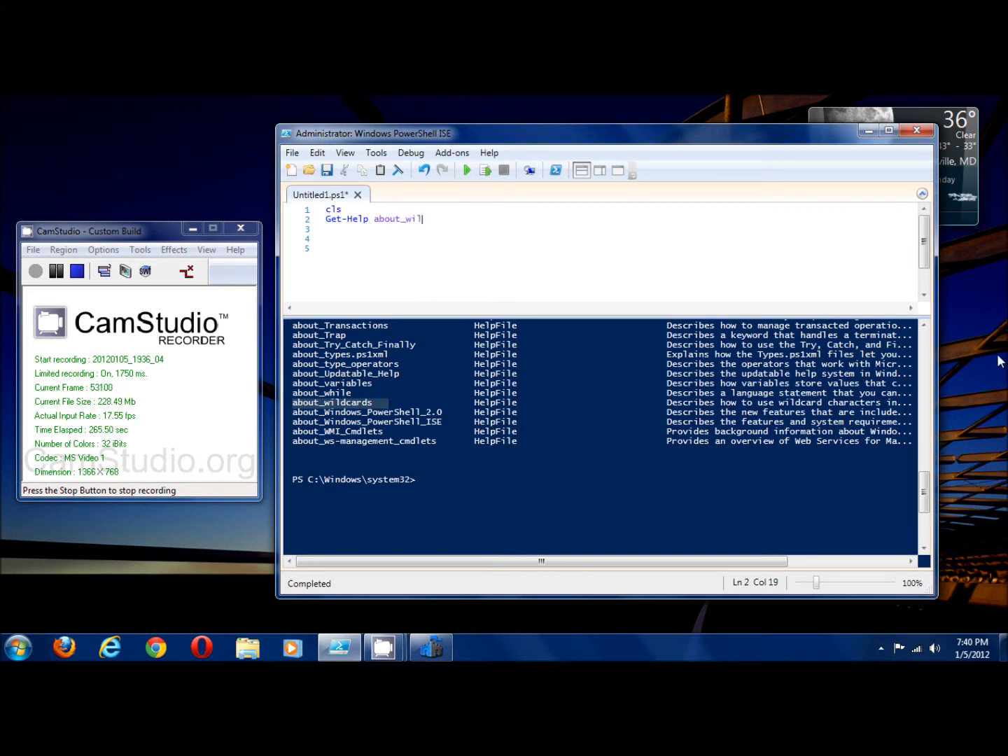
{"action": "type", "text": "dcards"}
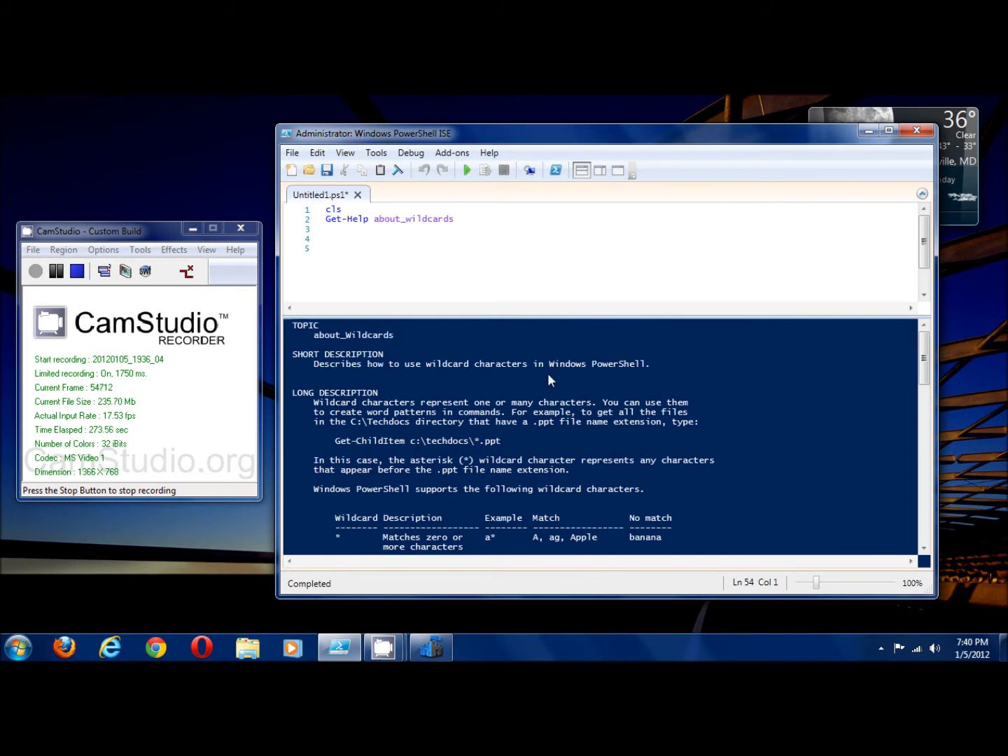
{"action": "left_click_drag", "start_coordinate": [314, 403], "coordinate": [440, 412]}
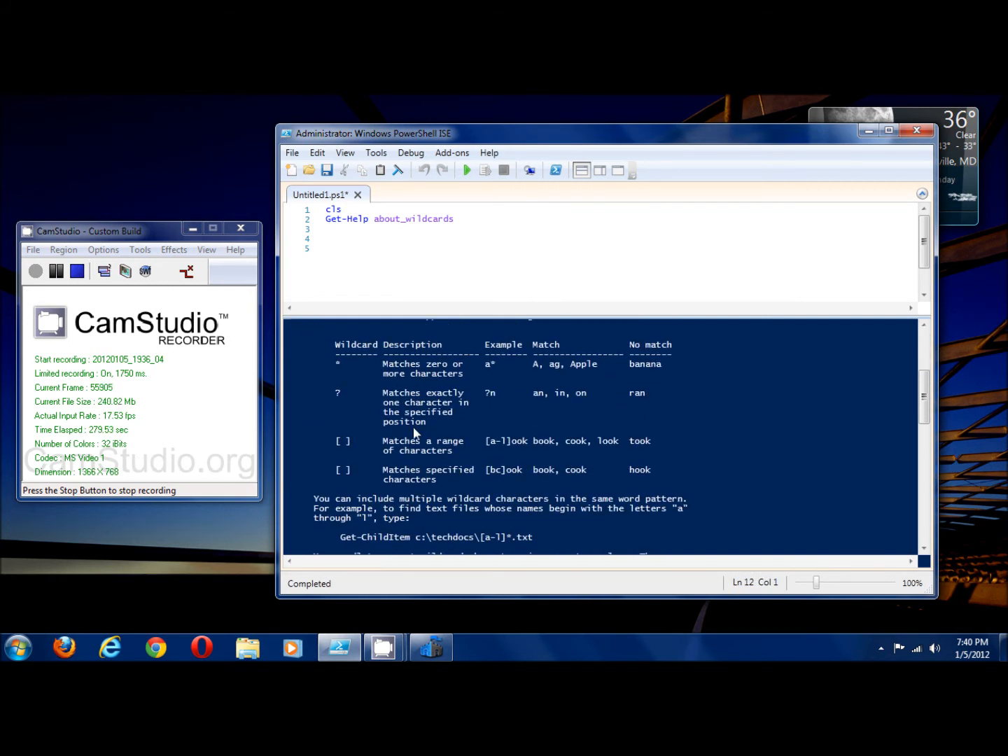
{"action": "mouse_move", "coordinate": [402, 426]}
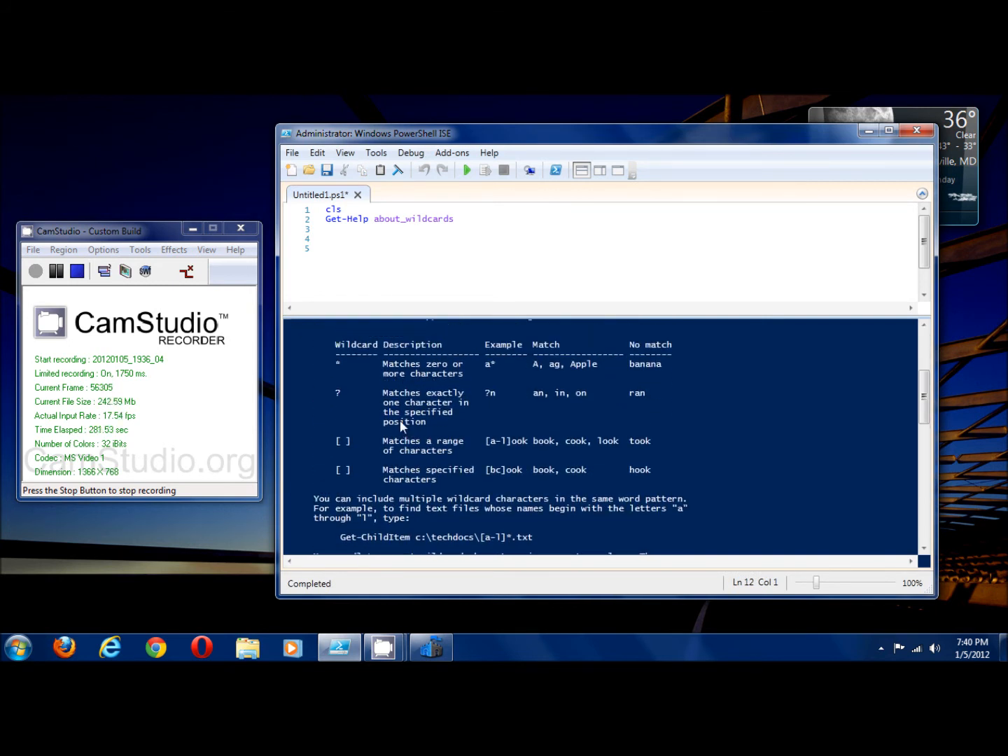
{"action": "mouse_move", "coordinate": [390, 404]}
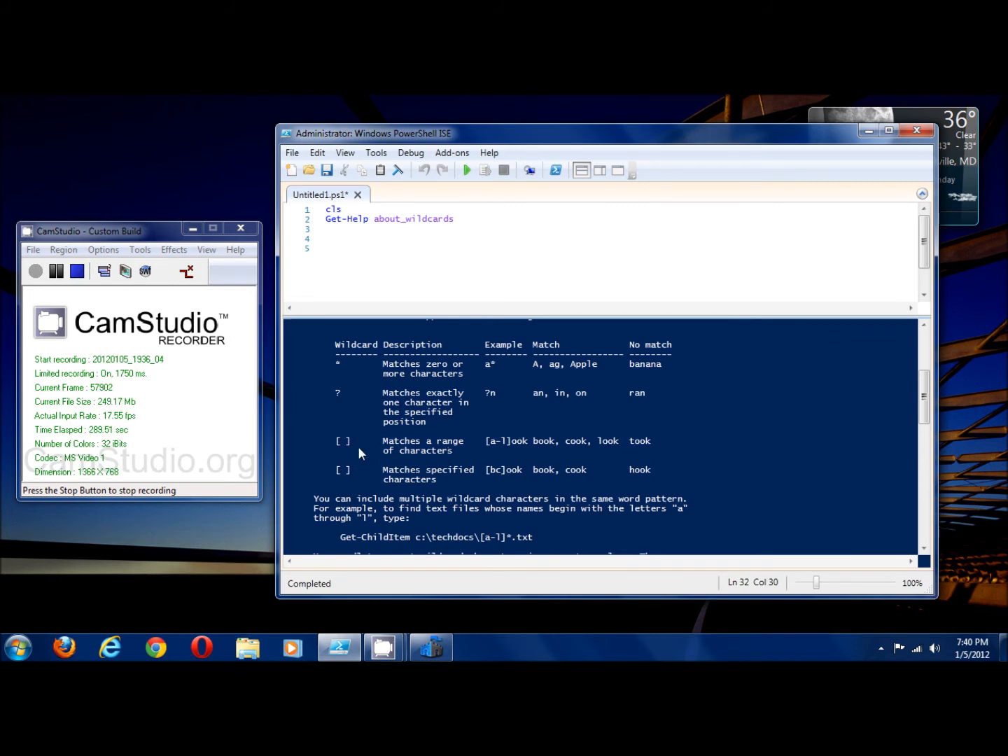
{"action": "scroll", "scroll_direction": "down", "scroll_amount": 3}
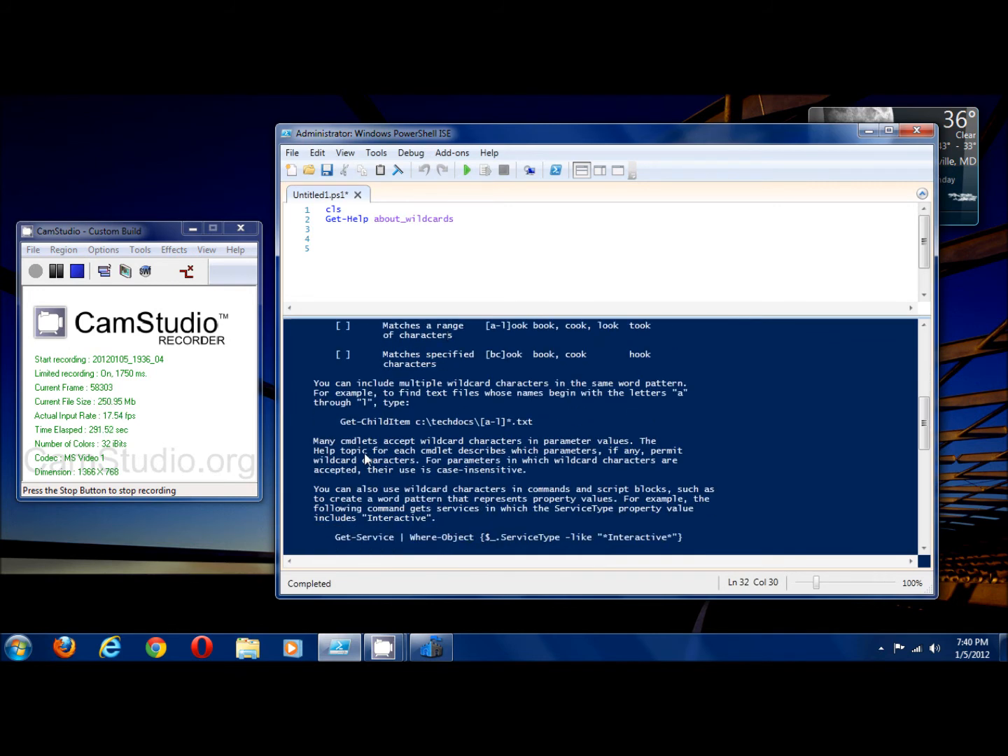
{"action": "scroll", "scroll_direction": "down", "scroll_amount": 3}
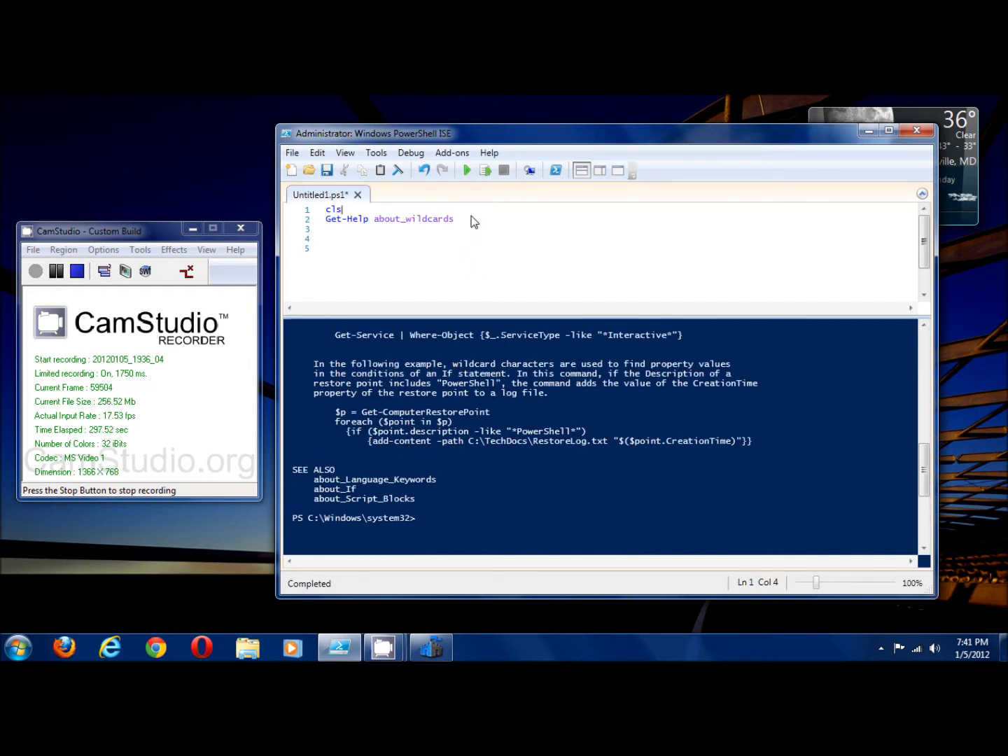
Run Get-Help * and scroll the listing of every help entry down to the aliases.
{"action": "left_click", "coordinate": [454, 218]}
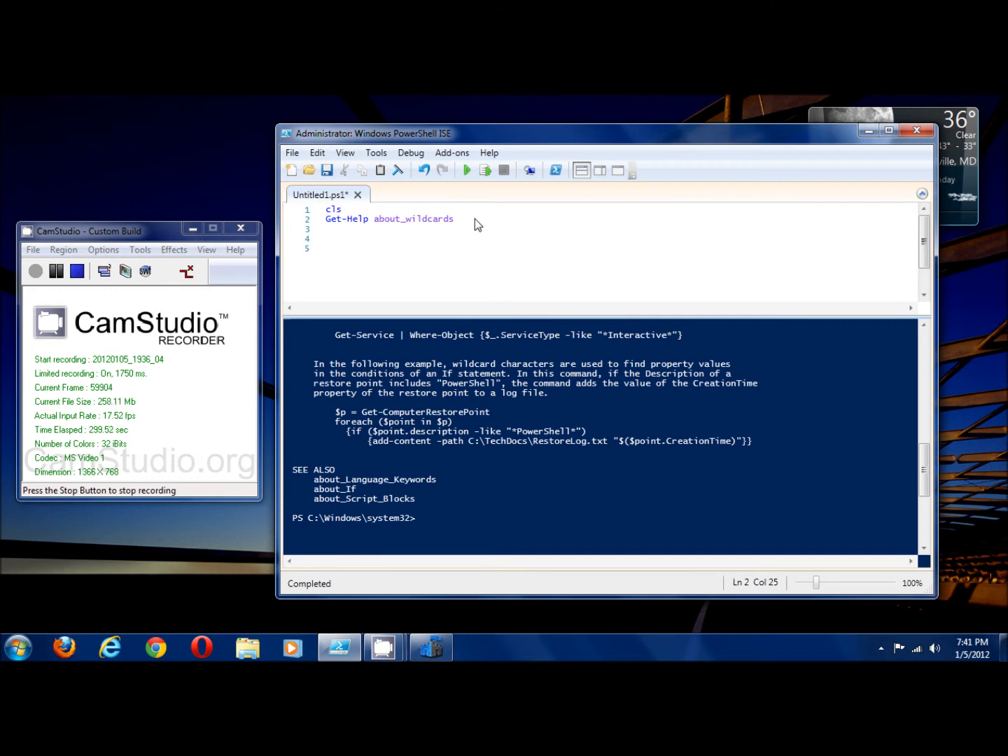
{"action": "mouse_move", "coordinate": [458, 210]}
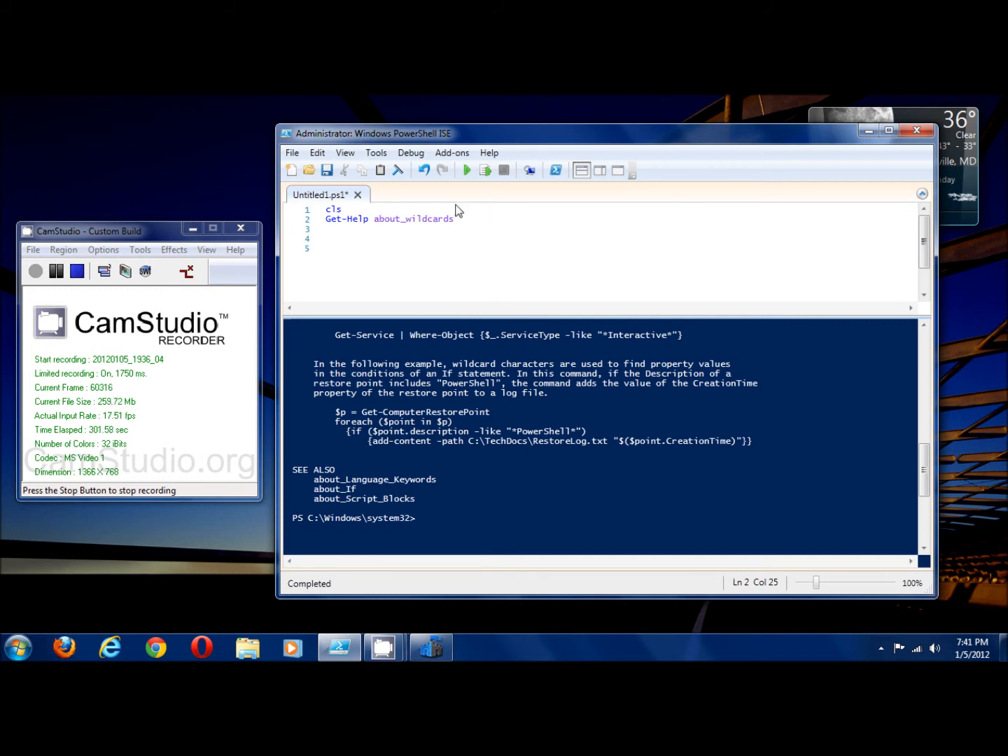
{"action": "key", "text": "BackSpace"}
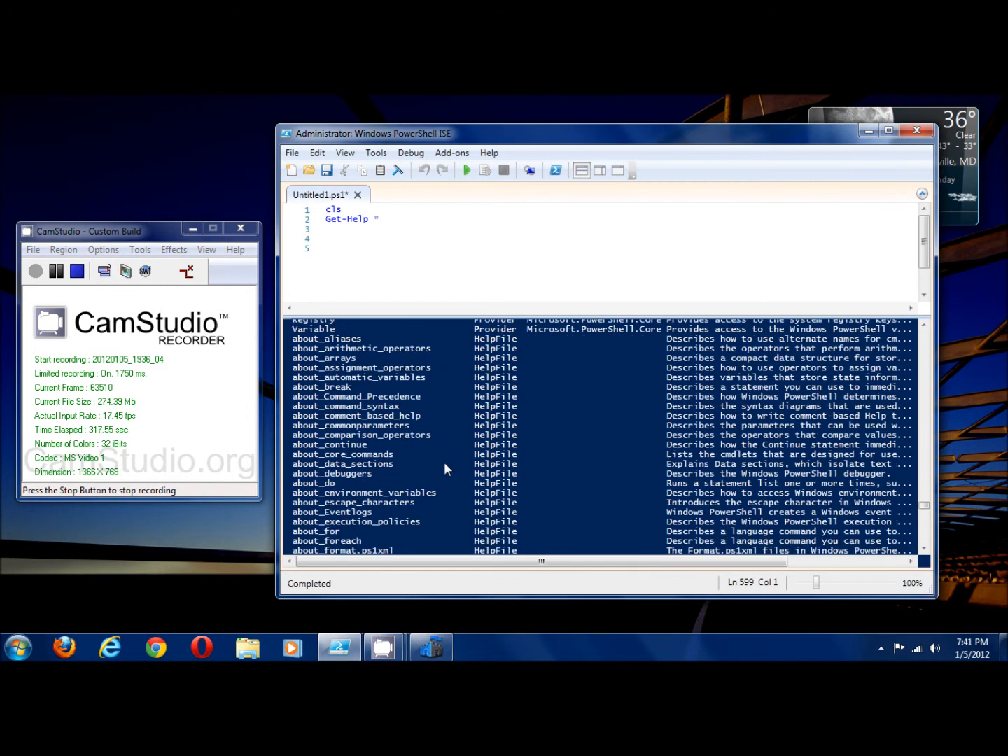
{"action": "scroll", "scroll_direction": "down", "scroll_amount": 3}
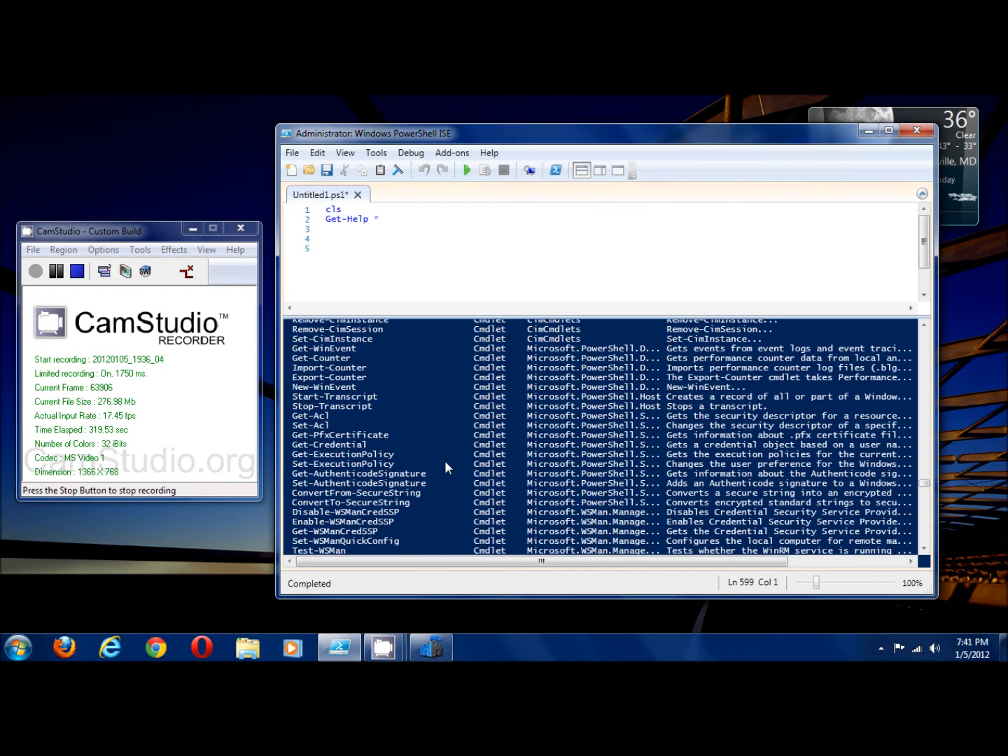
{"action": "scroll", "scroll_direction": "down", "scroll_amount": 3}
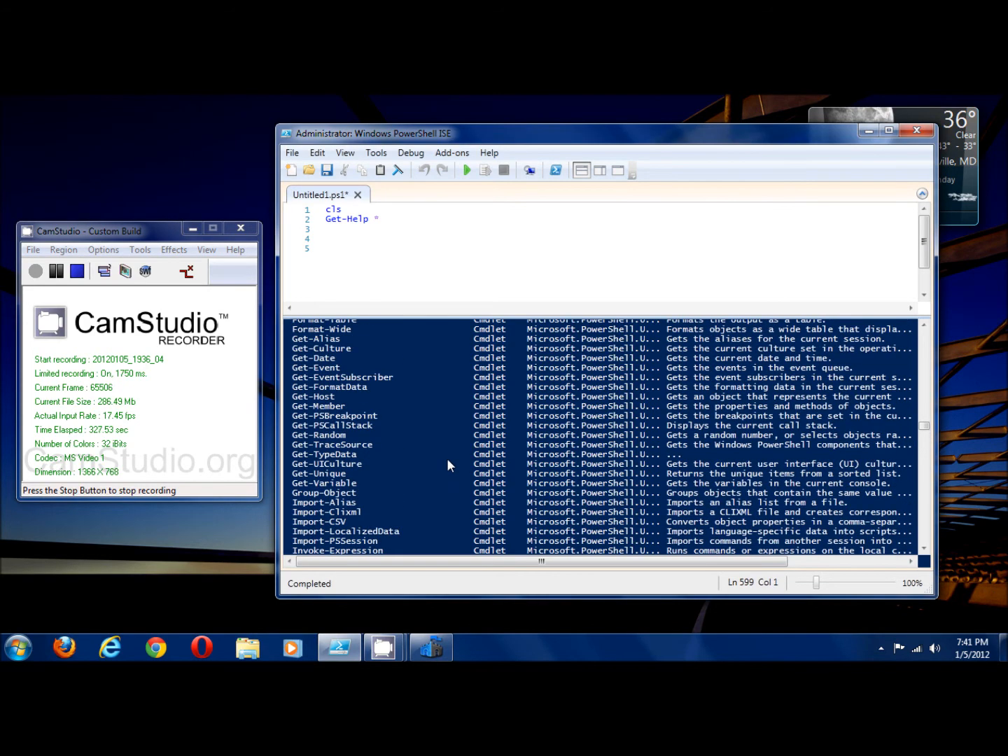
{"action": "scroll", "scroll_direction": "down", "scroll_amount": 3}
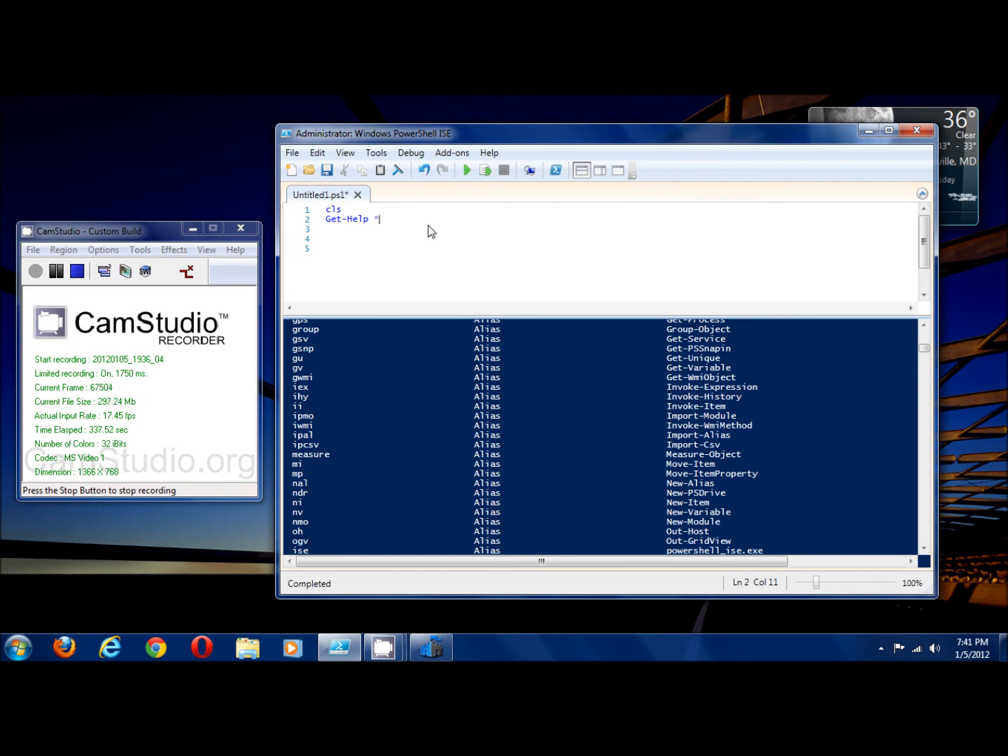
Run Get-Help *get to list the Get- cmdlets and functions, then scroll the results.
{"action": "type", "text": "get"}
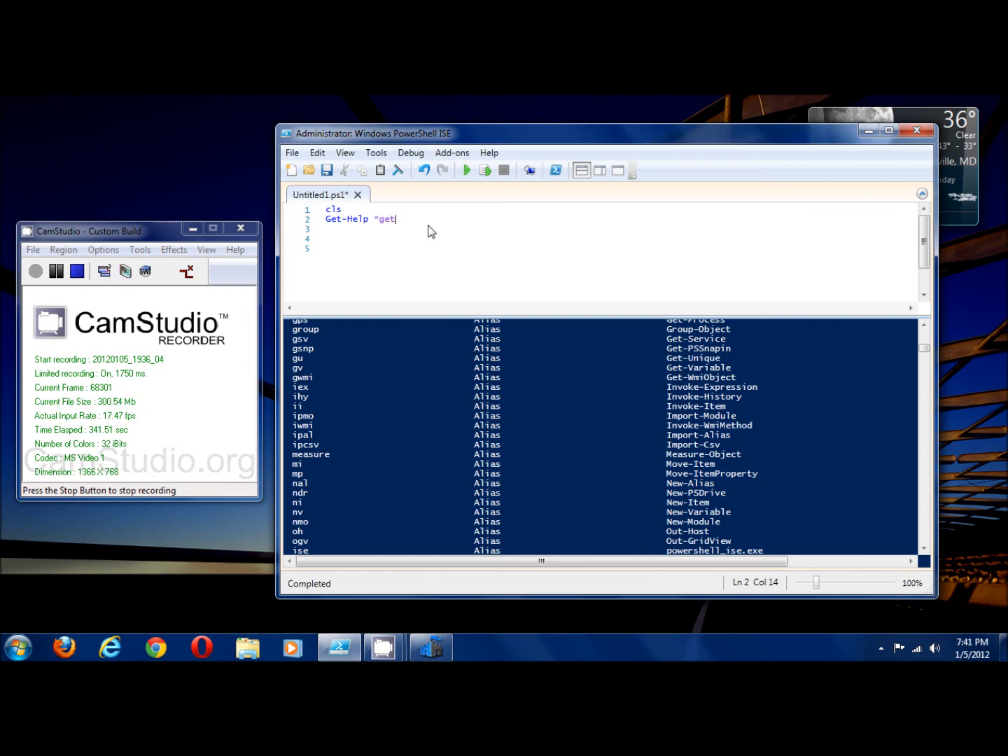
{"action": "type", "text": "*"}
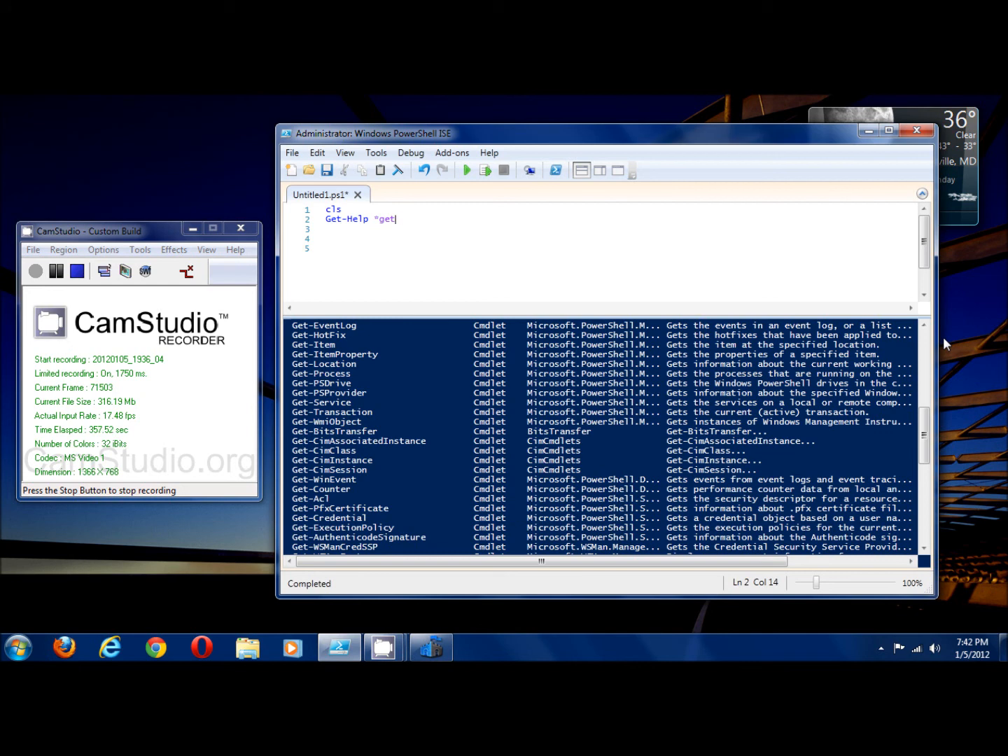
{"action": "key", "text": "BackSpace"}
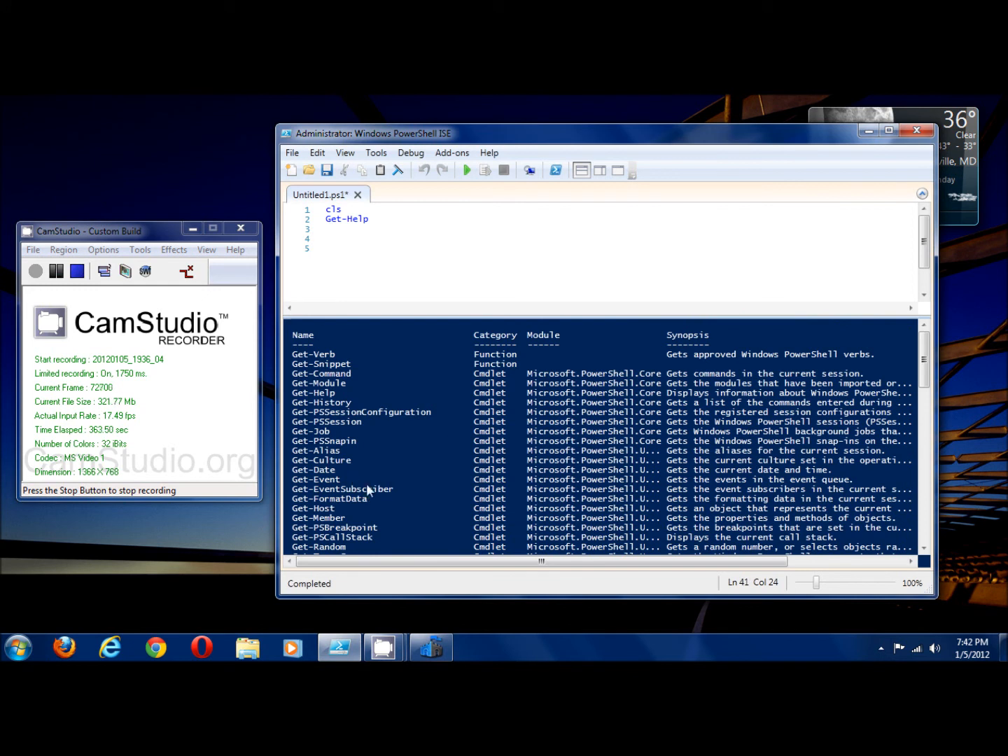
{"action": "mouse_move", "coordinate": [383, 488]}
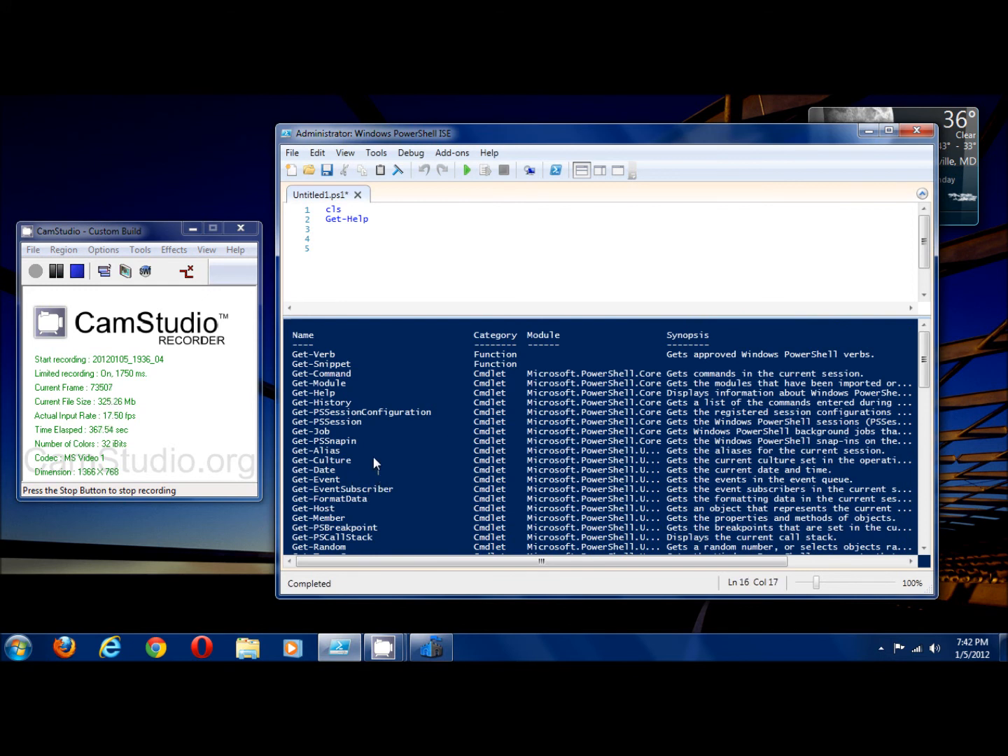
{"action": "scroll", "scroll_direction": "down", "scroll_amount": 3}
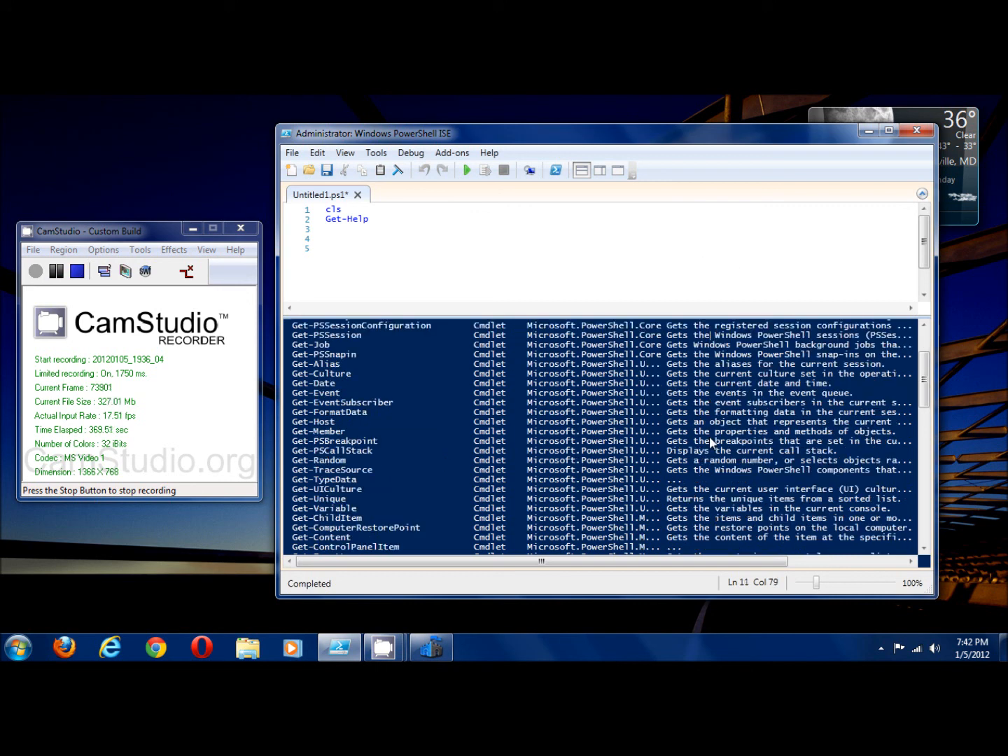
{"action": "scroll", "scroll_direction": "down", "scroll_amount": 3}
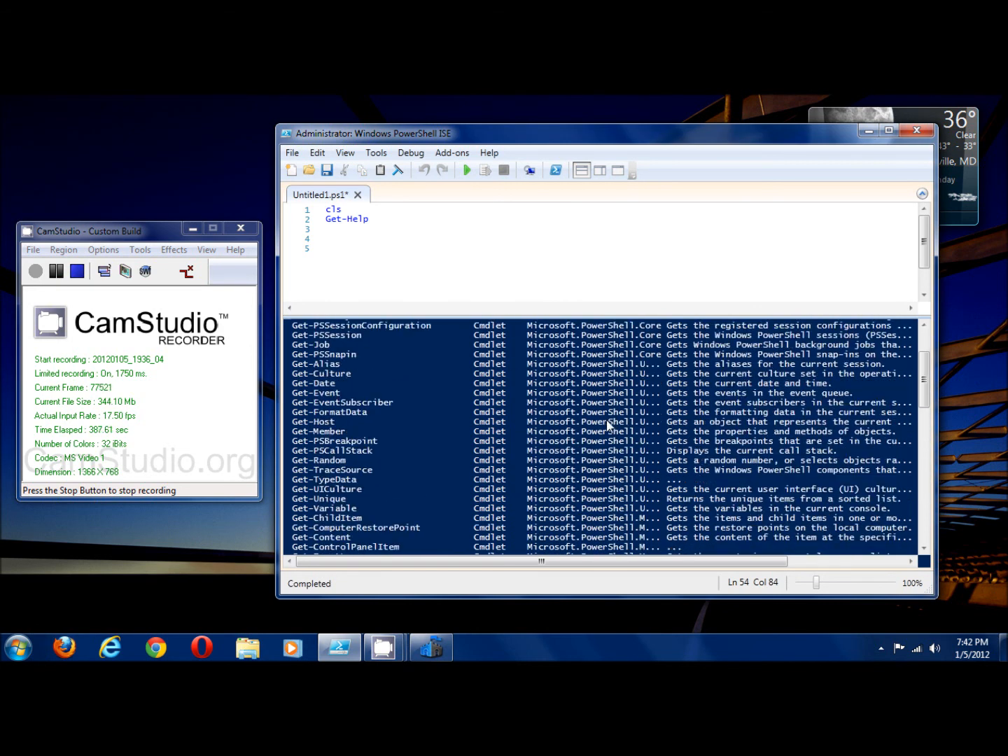
{"action": "scroll", "scroll_direction": "down", "scroll_amount": 3}
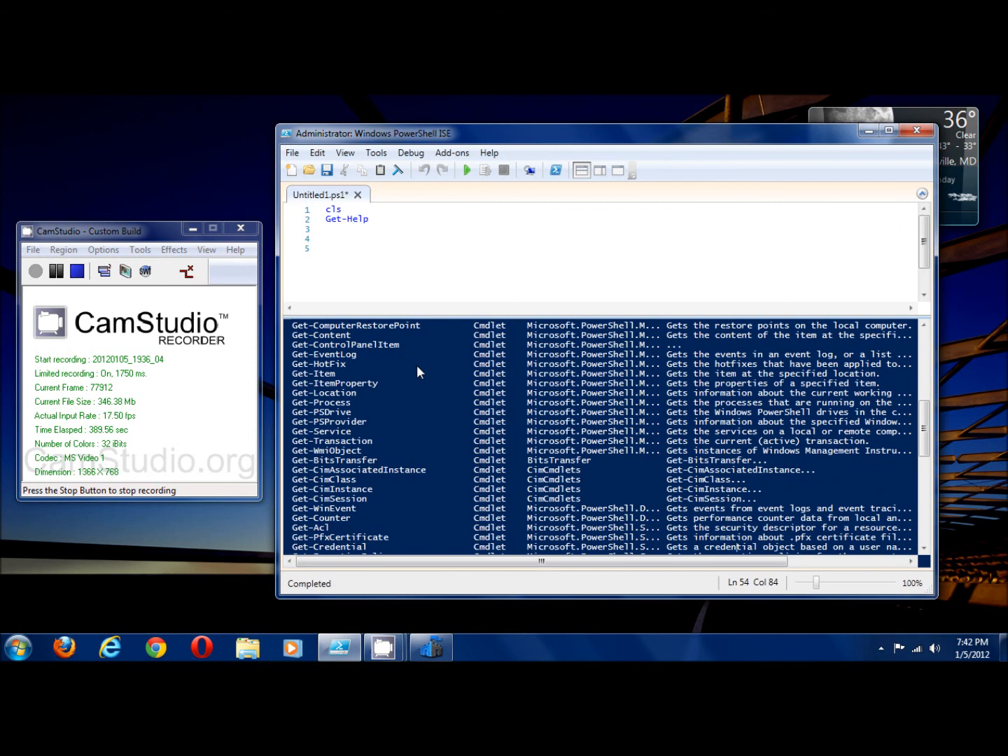
{"action": "mouse_move", "coordinate": [433, 393]}
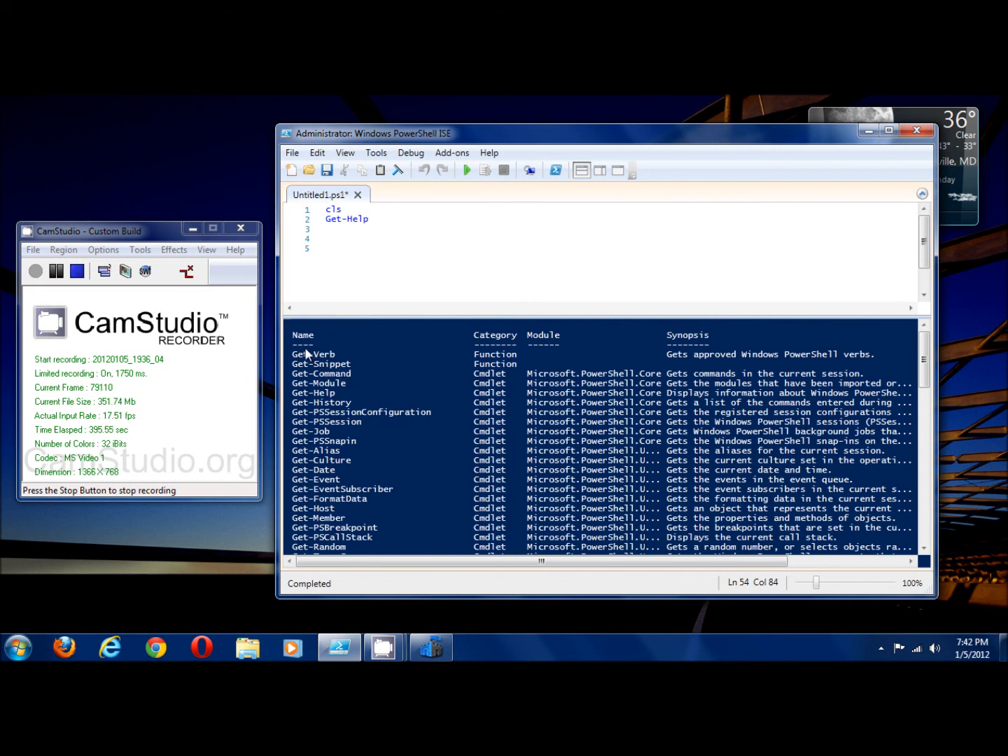
{"action": "mouse_move", "coordinate": [312, 344]}
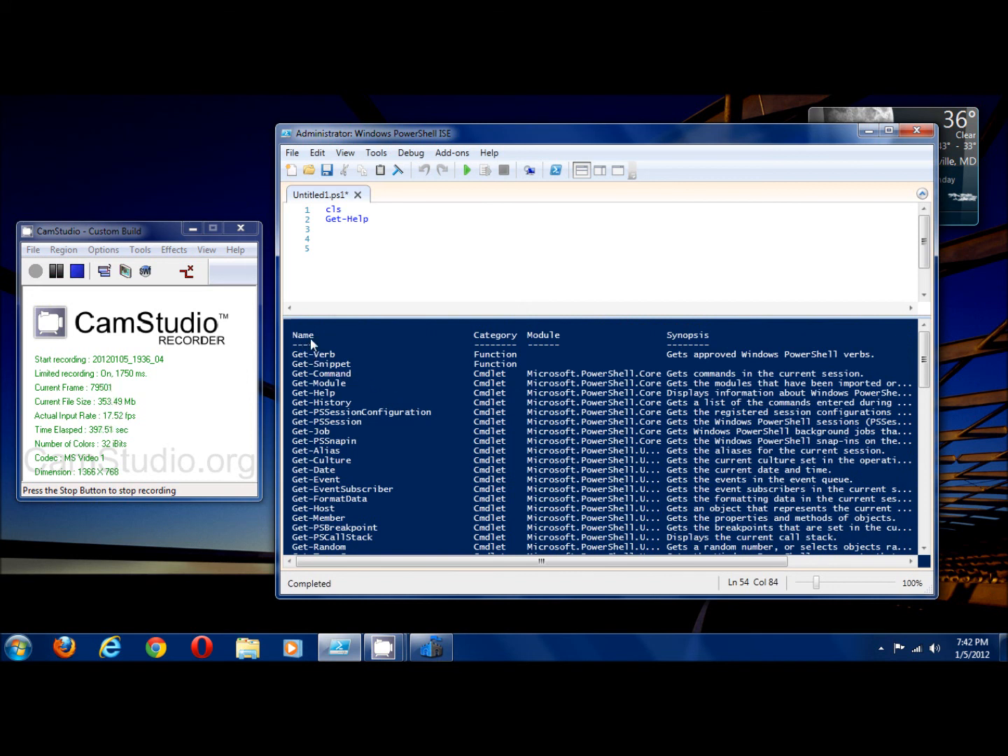